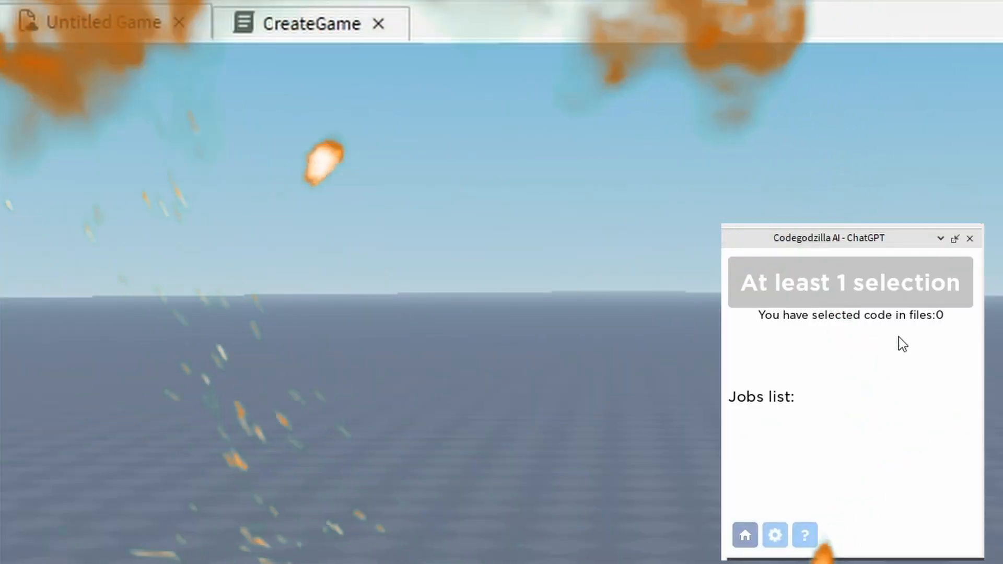
- Replace the hello world print with a '-- todo: create Flappy bird' comment and review generated code
left_click(310, 22)
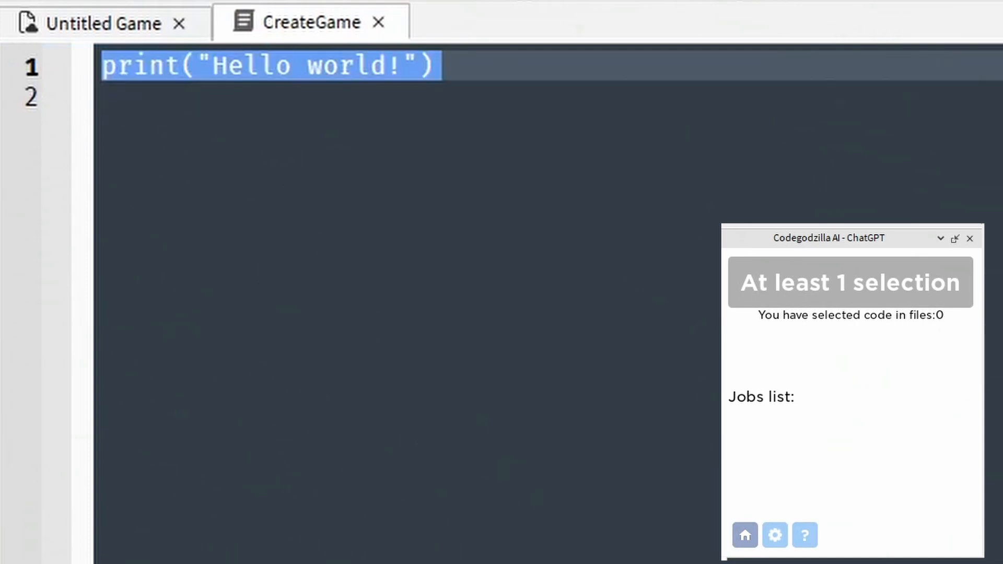
type("-- todo: cr")
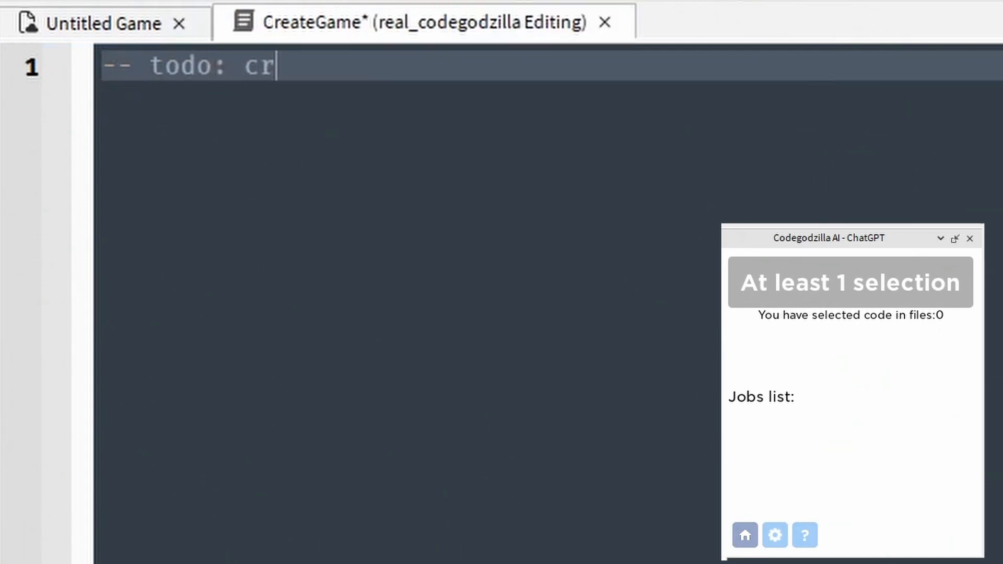
type("eate Fl")
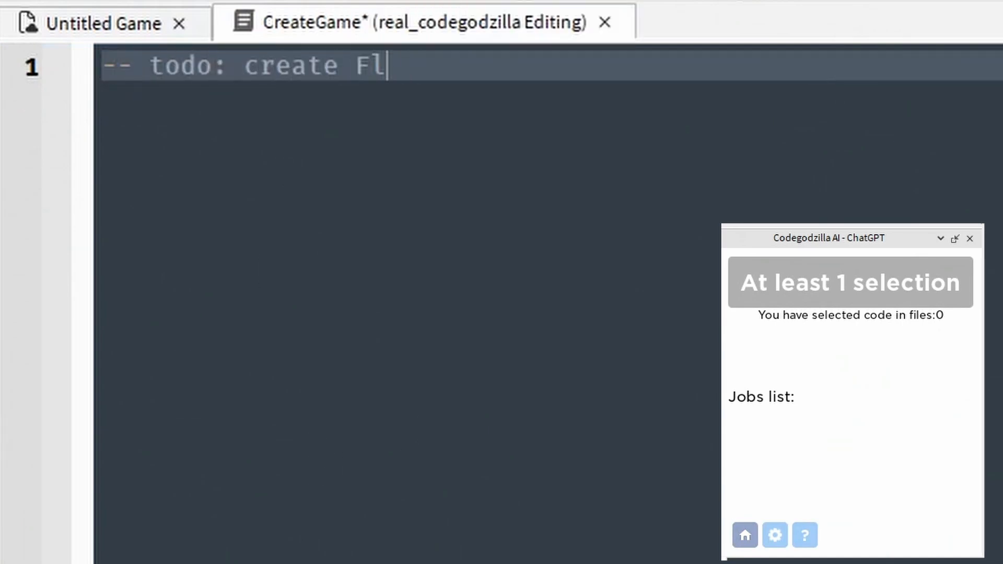
type("appy br")
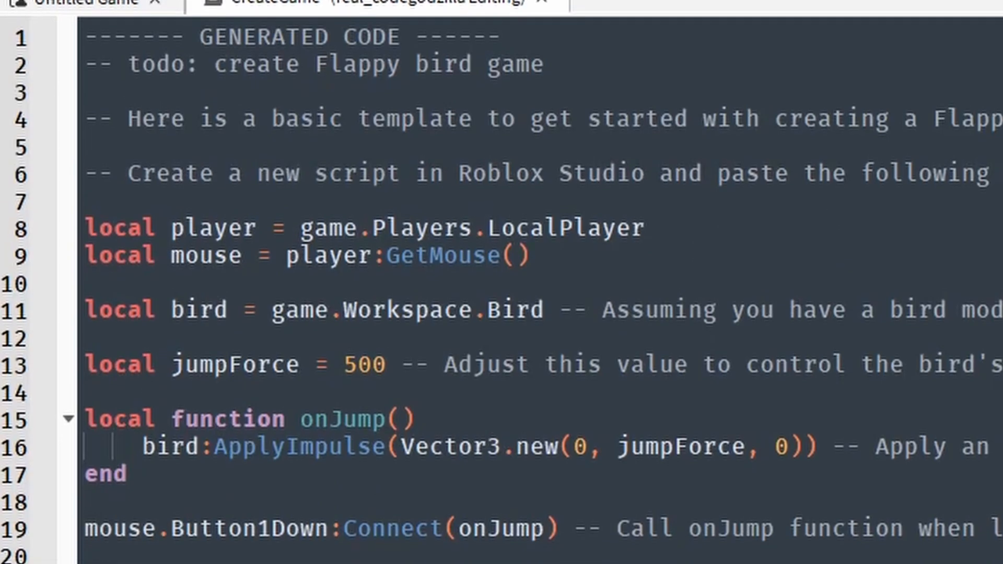
scroll("down", 3)
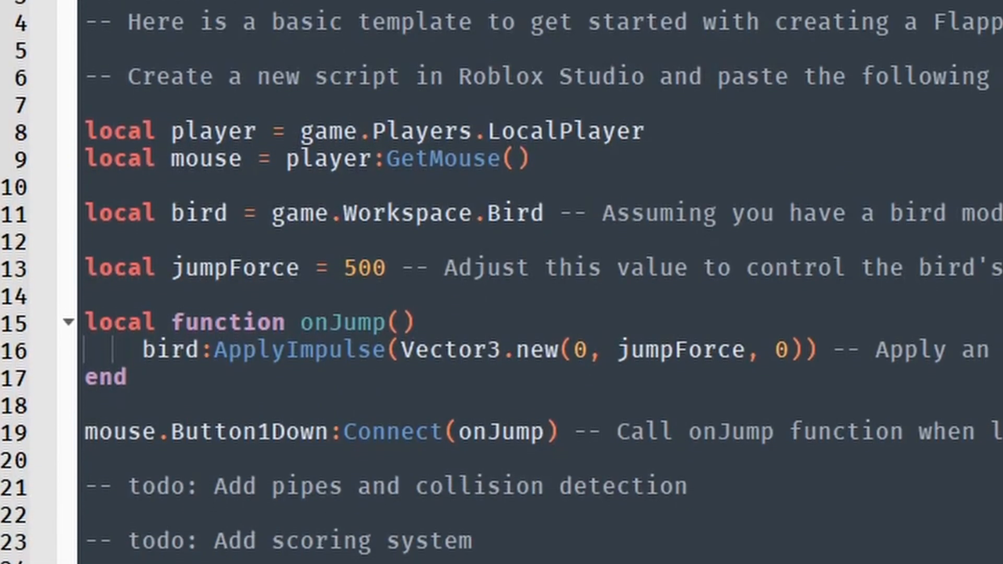
scroll("down", 3)
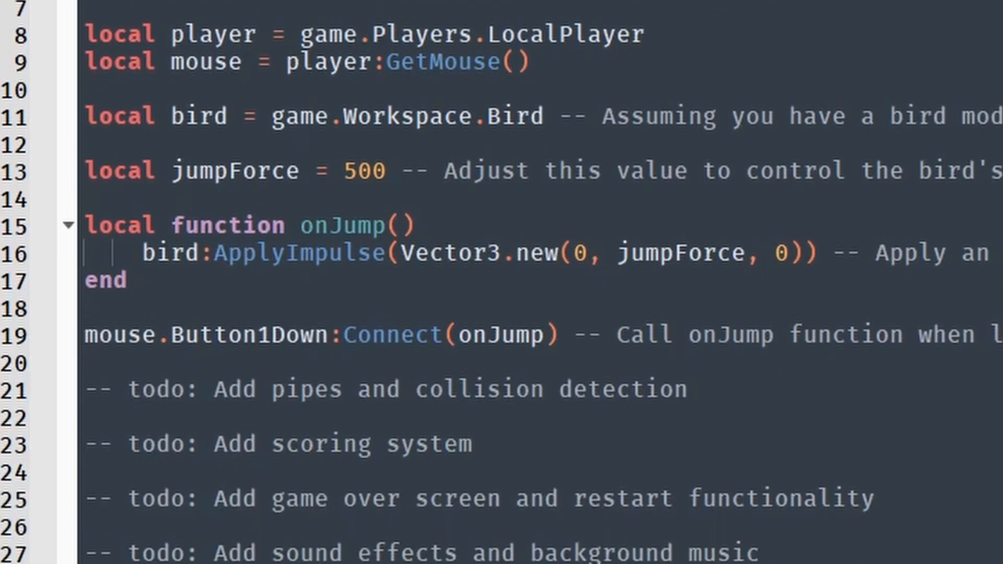
scroll("down", 3)
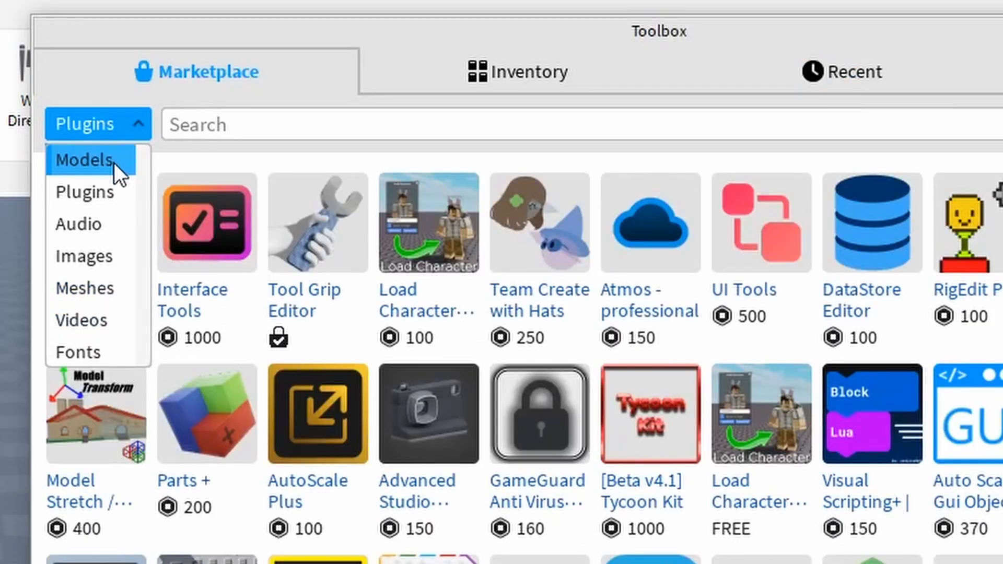
- Search the Toolbox for 'bird' models
type("bird")
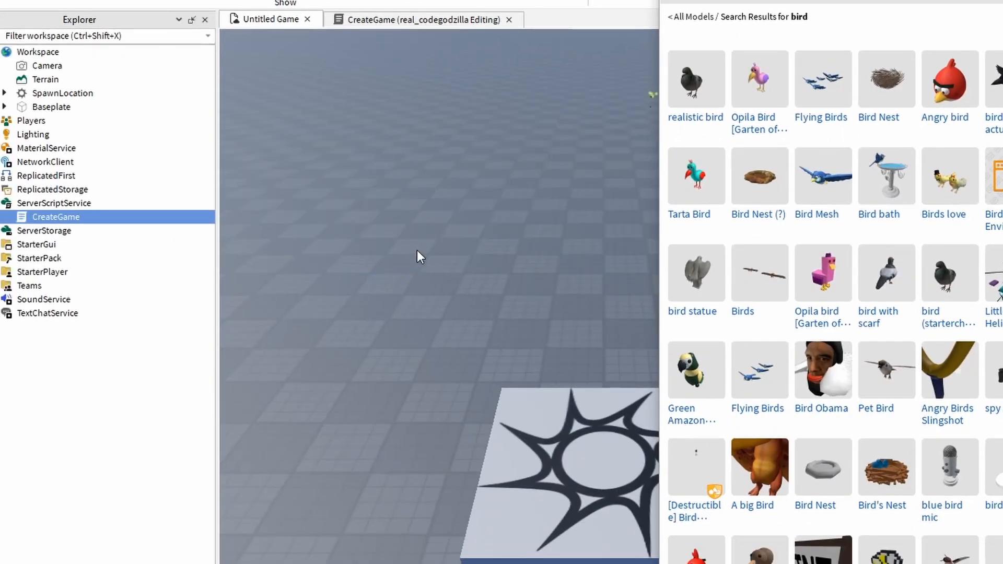
left_click(949, 80)
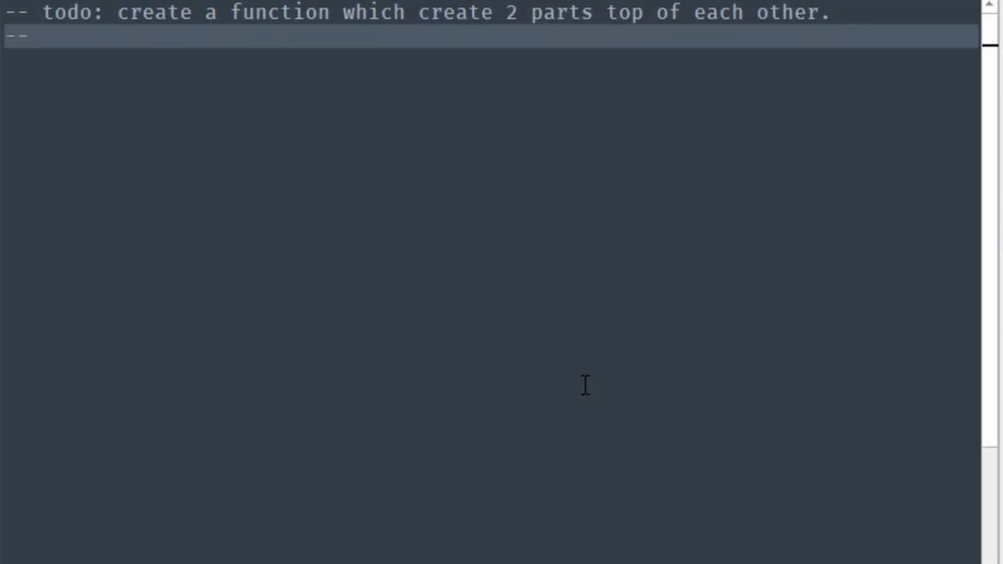
- Describe height1, height2 and x size arguments for createTwoParts, then call it with 20, 1000
type("the function has args for height1, height2, which are Y")
type("--    thickness - which is")
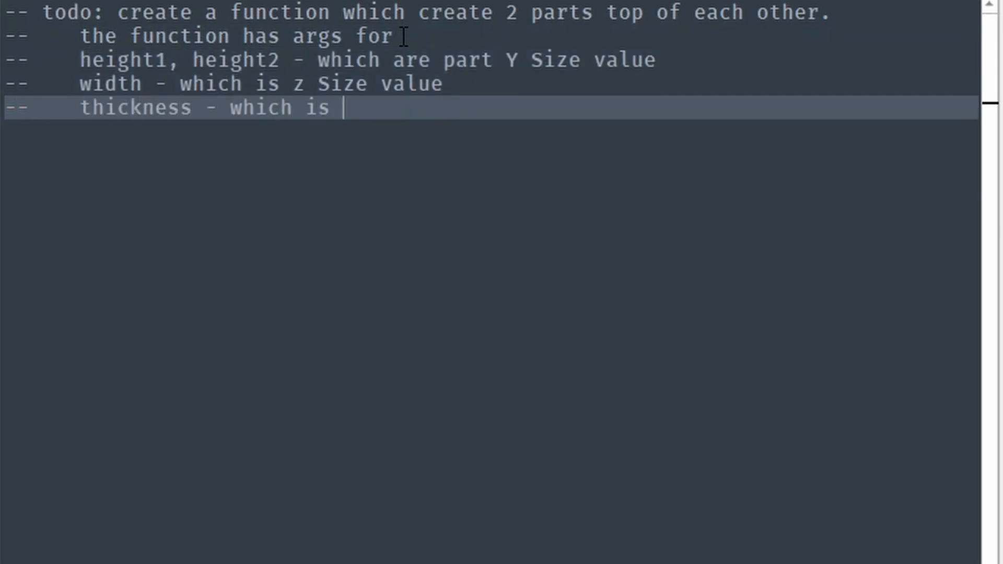
type("x size value")
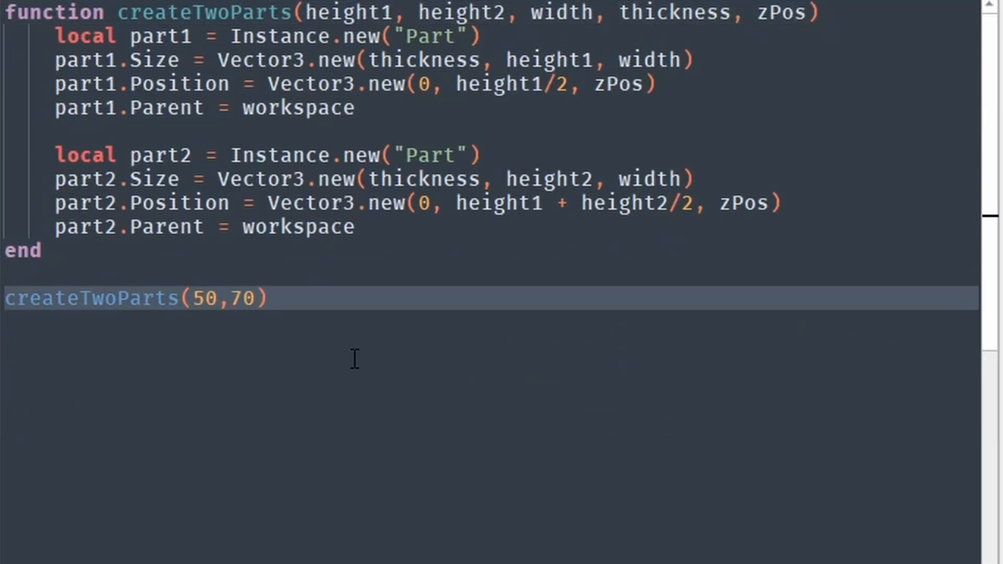
type("20,1000,0")
type("-- todo: add arg \"cap")
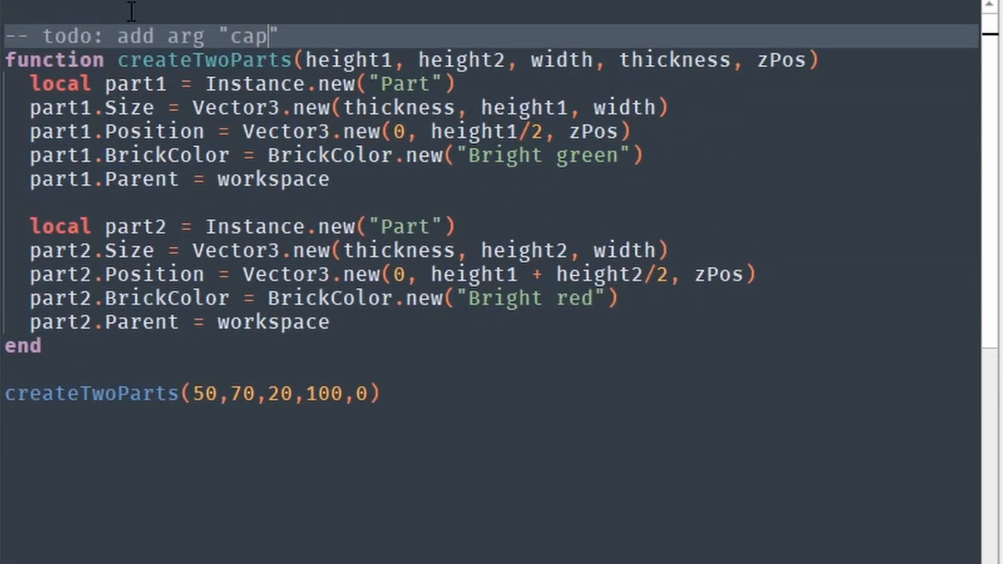
- Add a capSize offset to part2's Y and a numberOfWalls loop stepping by 100 with random 20-100 heights
type("Size\" which will be added to \"part2\" Position Y value")
type("-- todo: create loop which will c")
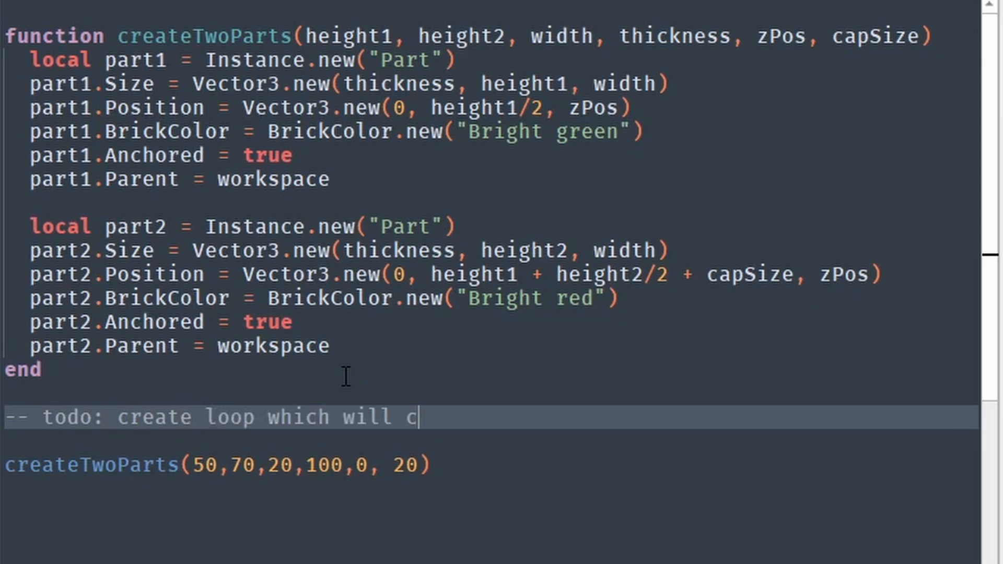
type("reate \"numberOfWalls\"")
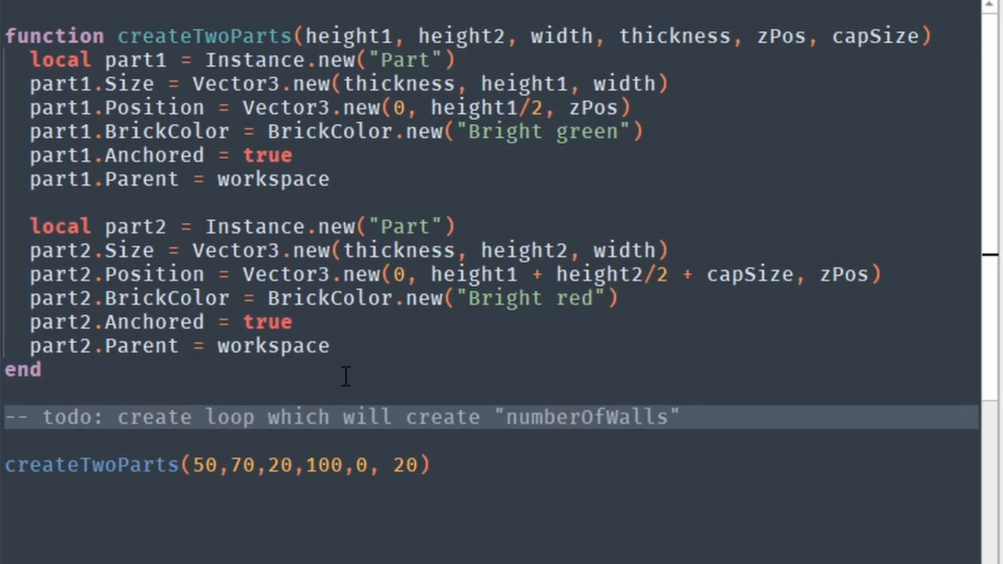
type("function calls.")
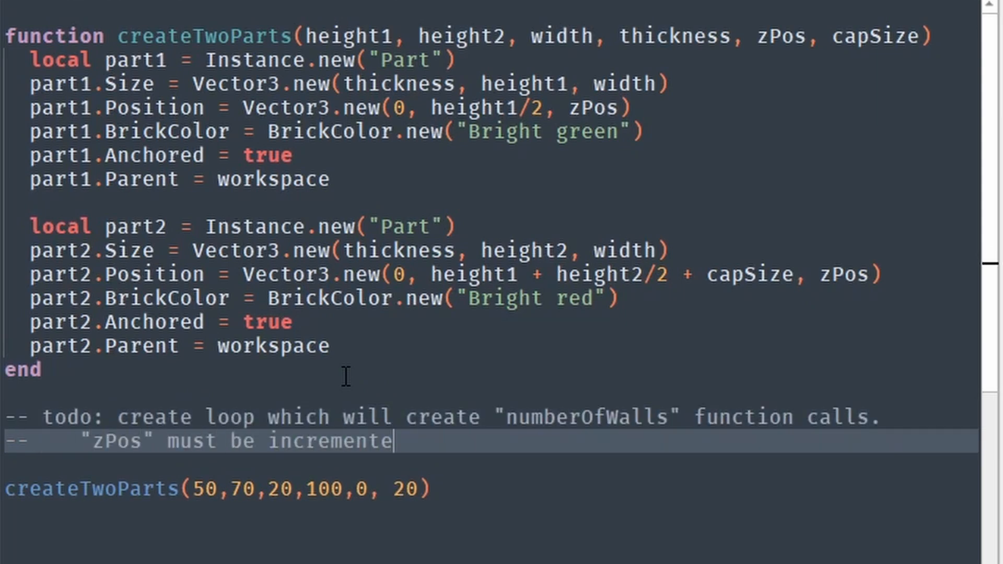
type("d each time by 100")
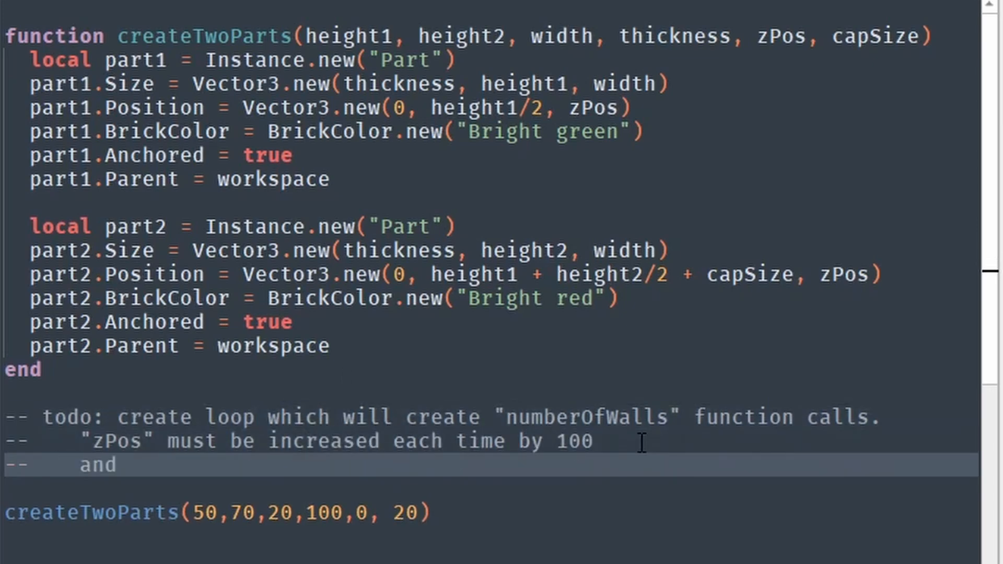
type("height1 and height2 values must be random in range of 20-100")
type("--     the")
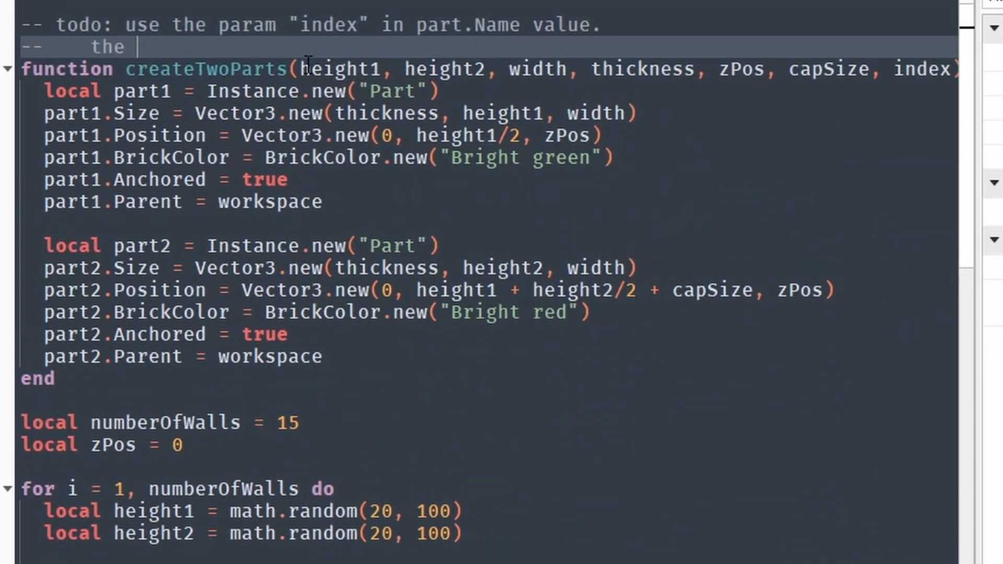
- Name parts wall-top/wall-bottom-${index}, add getHighestIndexPart, and start moveBirdNest using BirdNest
type("part.Name value is in syntax \"wall-top-${index} \"")
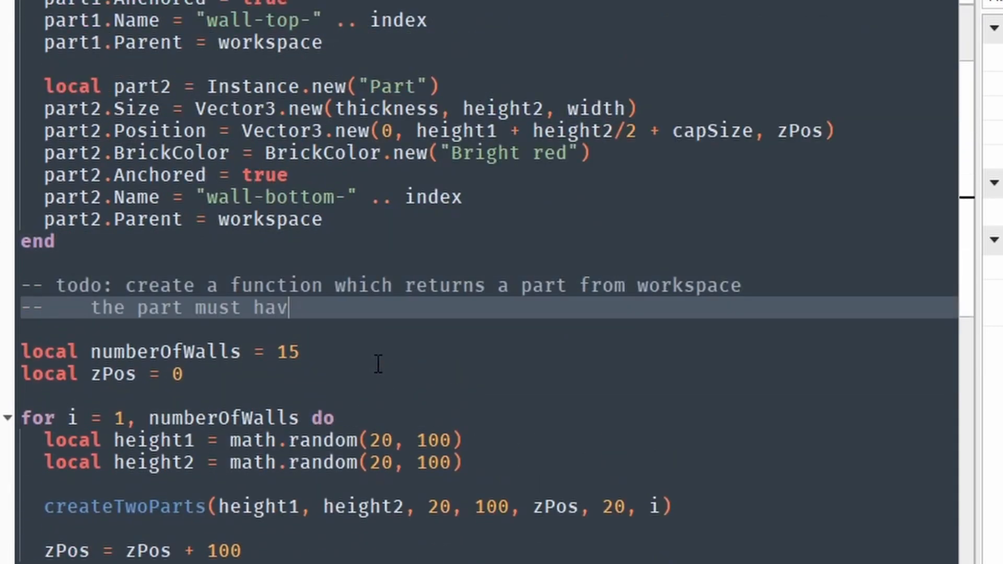
type("e a name structure \"wall-bottom-${index}\"")
type("-- todo: create a fu")
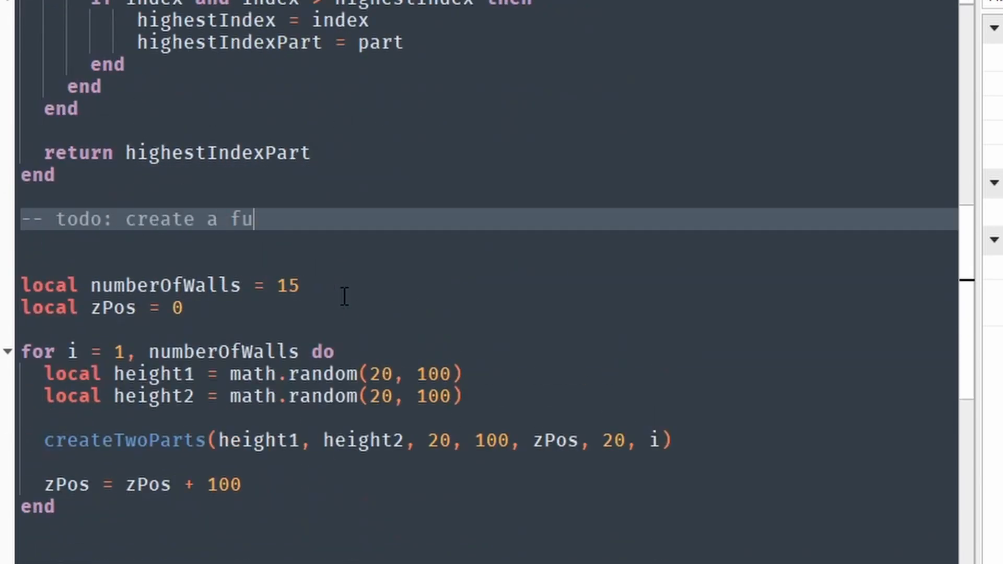
type("nction named \"moveBirdNestLocation\"")
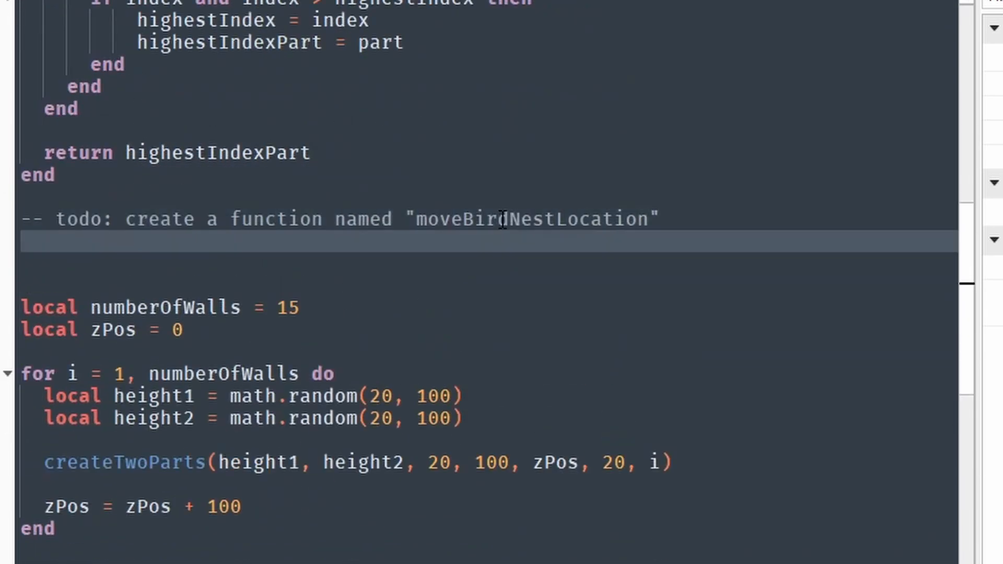
type("function moveBirdNest()")
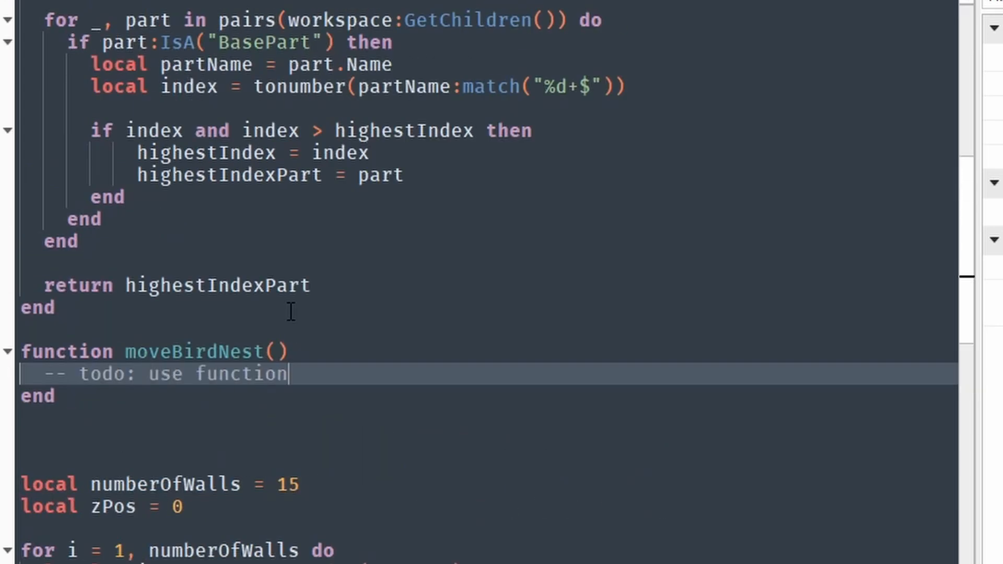
type("named \"getHighestIndexPart()\"")
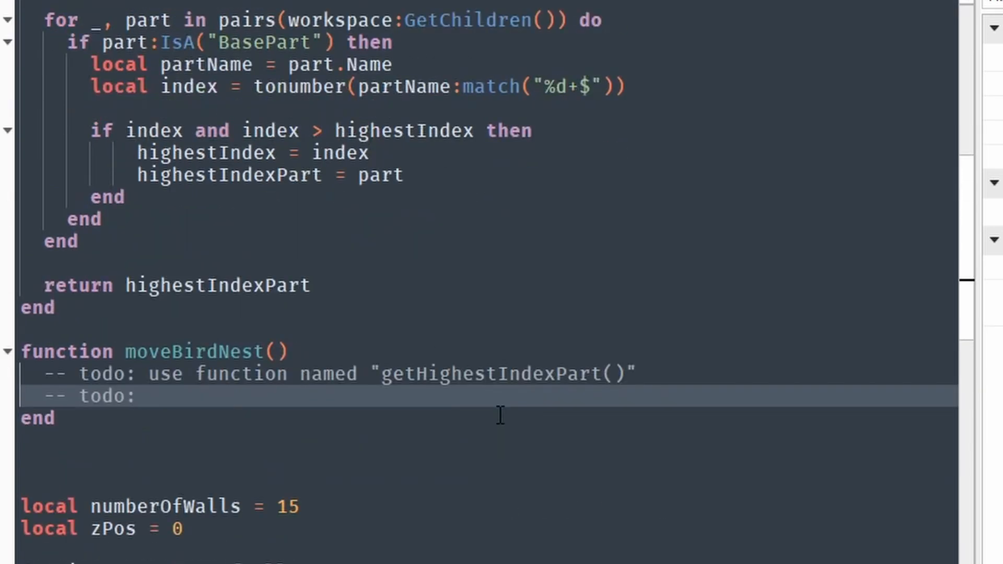
type("get birdnest from workspace it's called BirdNest (it)")
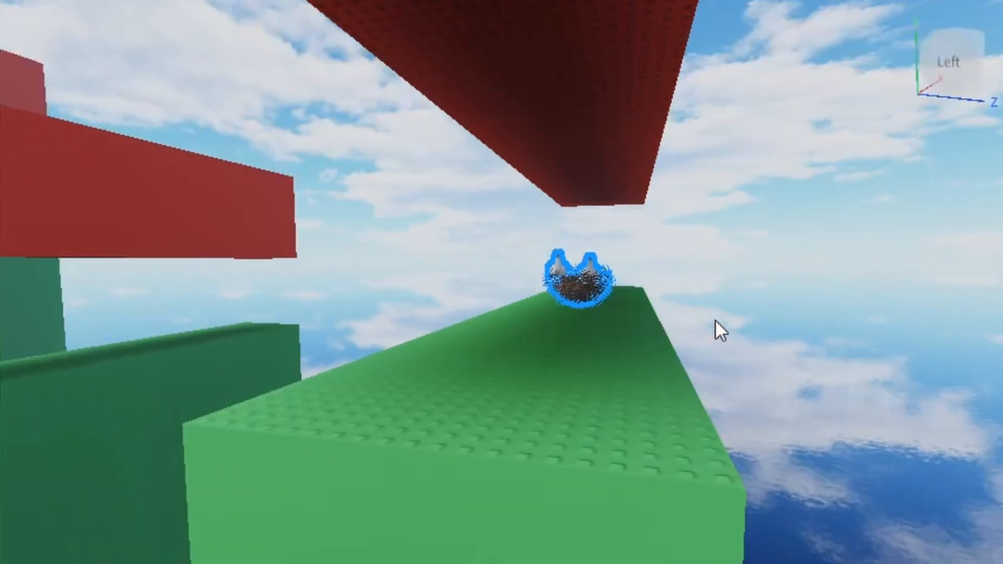
- In UserControls, import PlayerModule, load the FlyOneTime animation and get SoundService's one_fly_wing sound
left_click(309, 15)
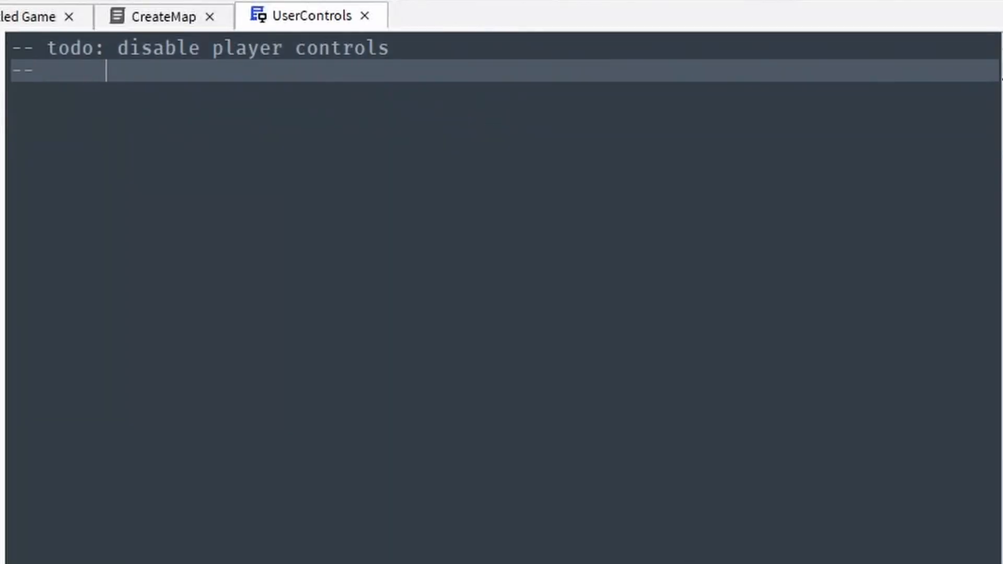
type("import PlayerModule from local player scripts")
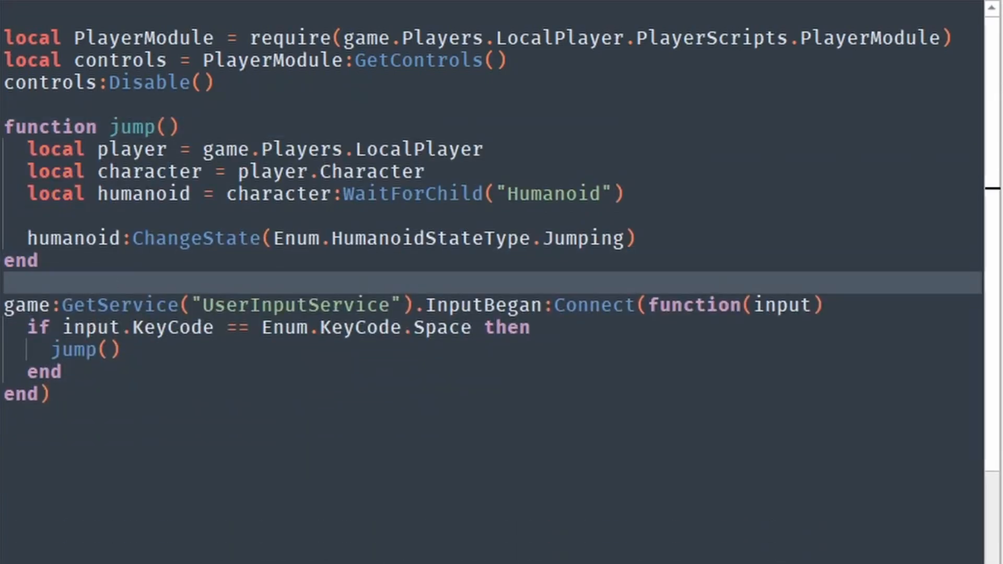
type("local animation = character.animations")
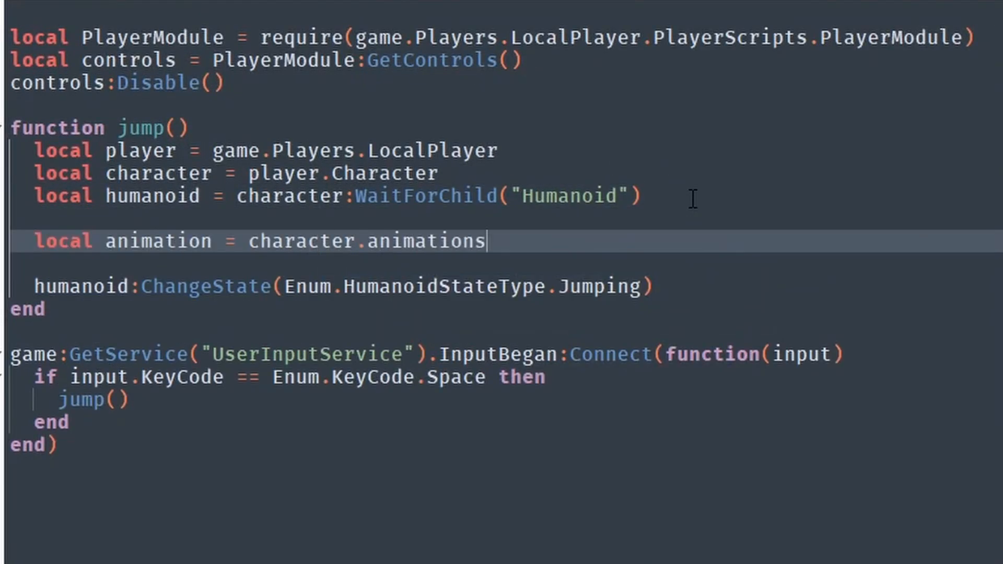
type(".FlyOneTime")
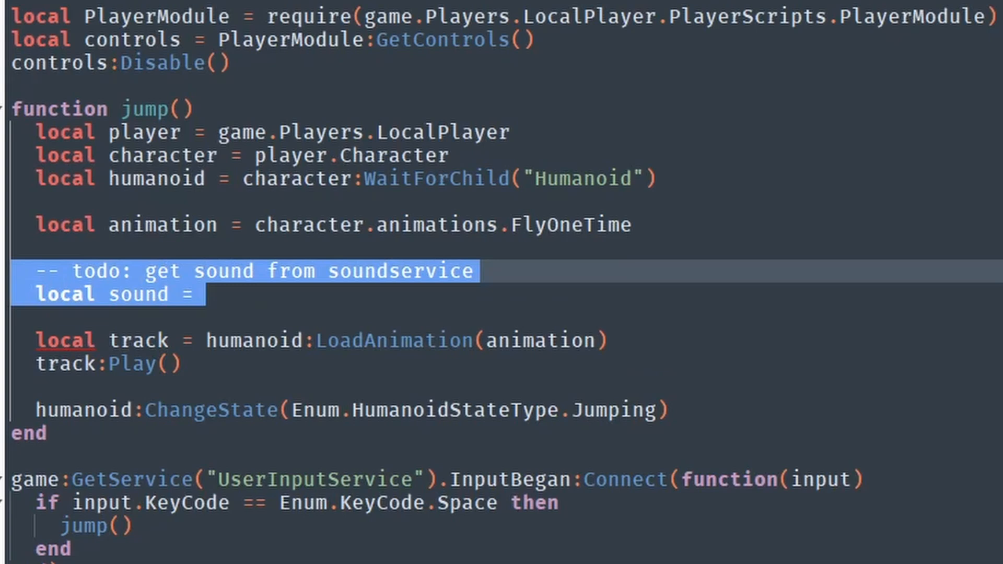
type("game:GetService(\"SoundService\").")
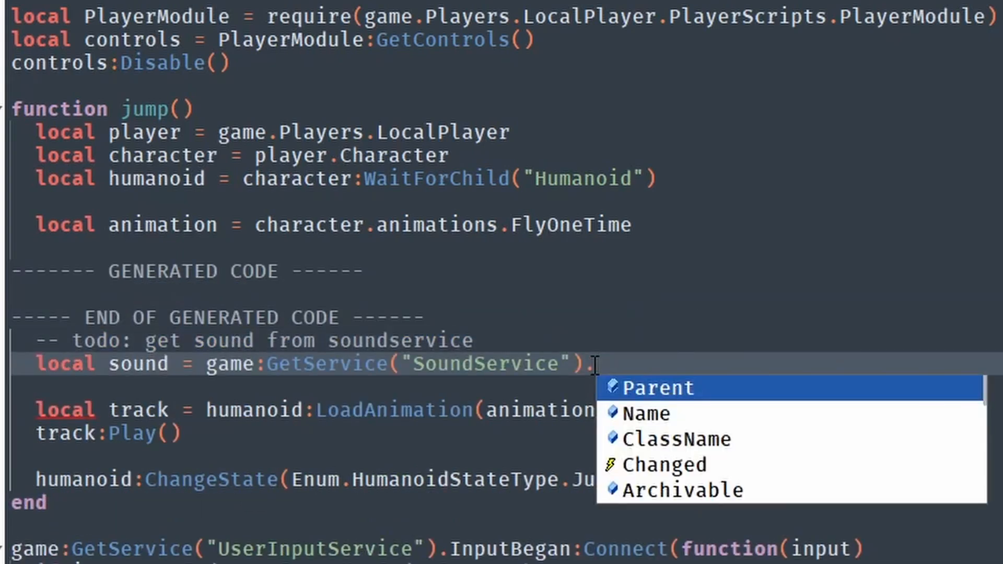
type("one_fly_wing")
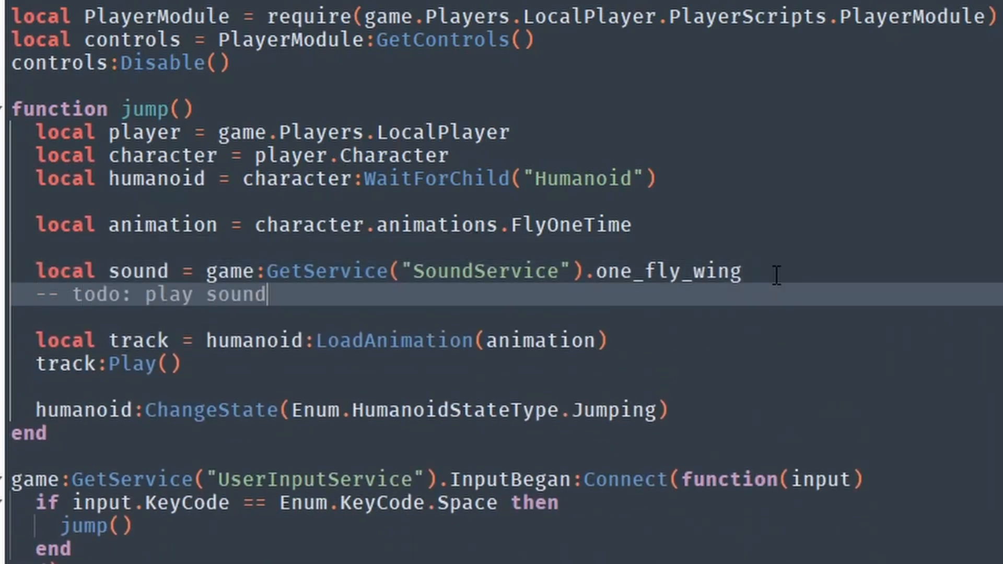
type("moveI")
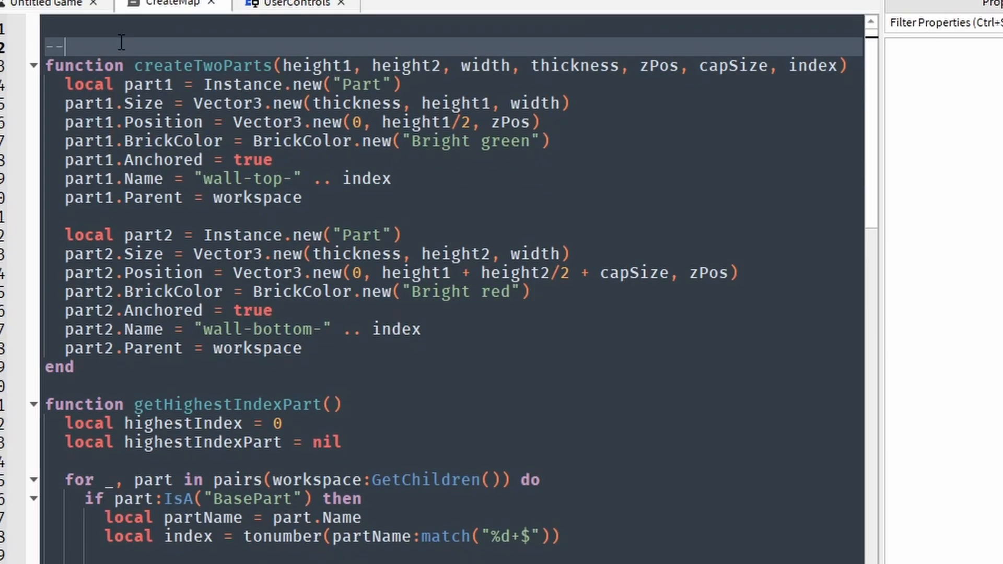
- Add Touched events to both wall parts and an onWallTouch handler that finds the humanoid to kill it
type("todo: add touched event to both parts")
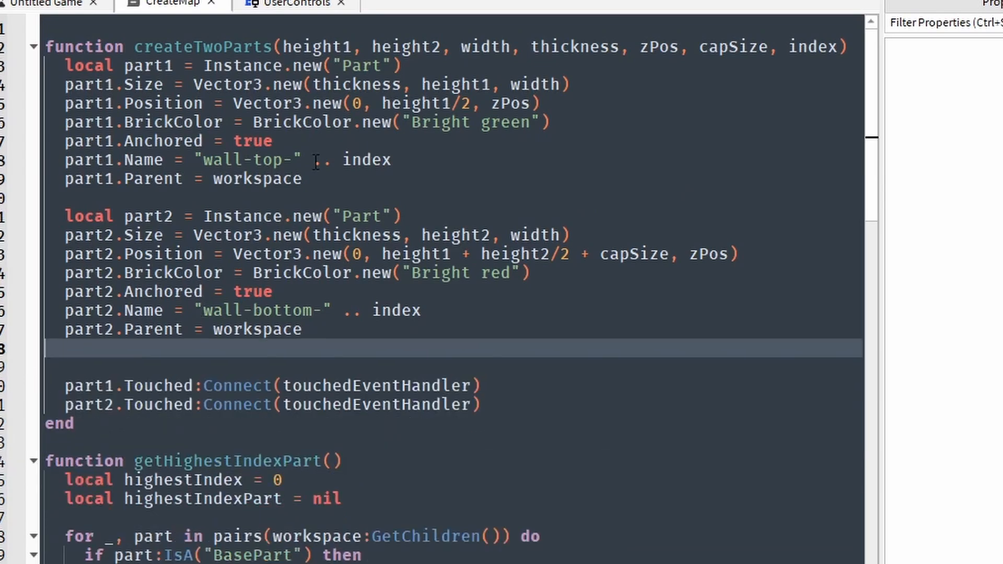
scroll("down", 3)
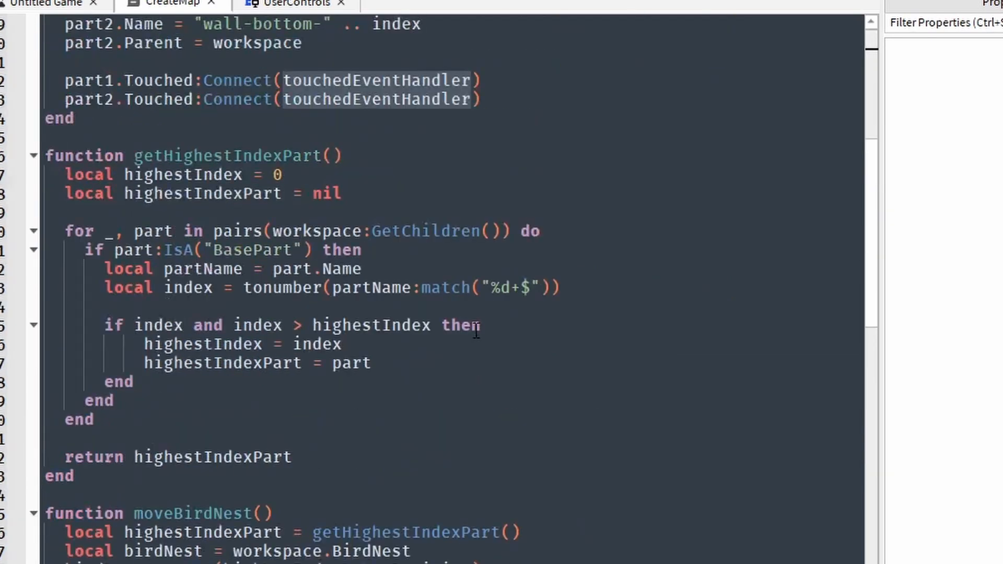
scroll("down", 3)
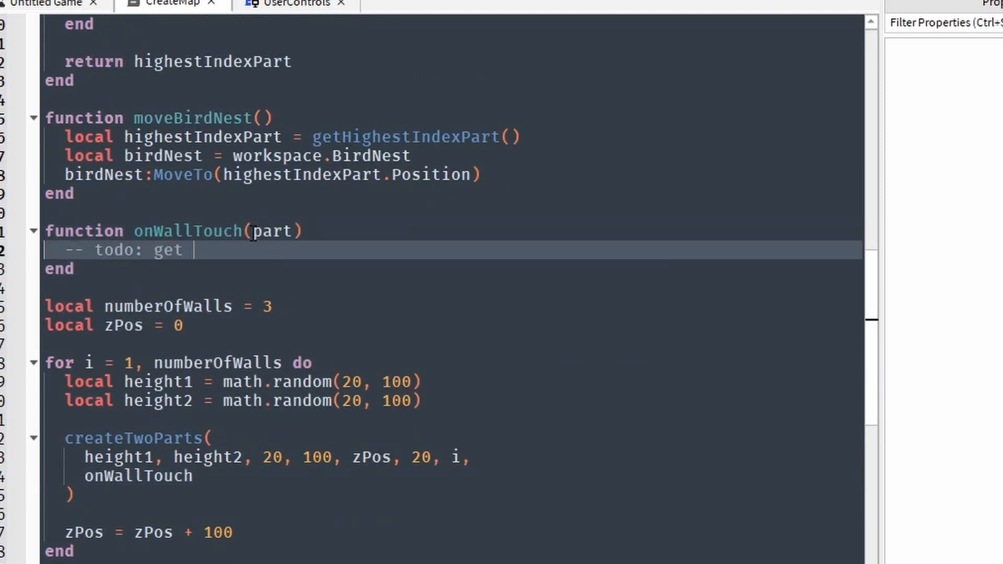
type("humanoid from touched part and kill the")
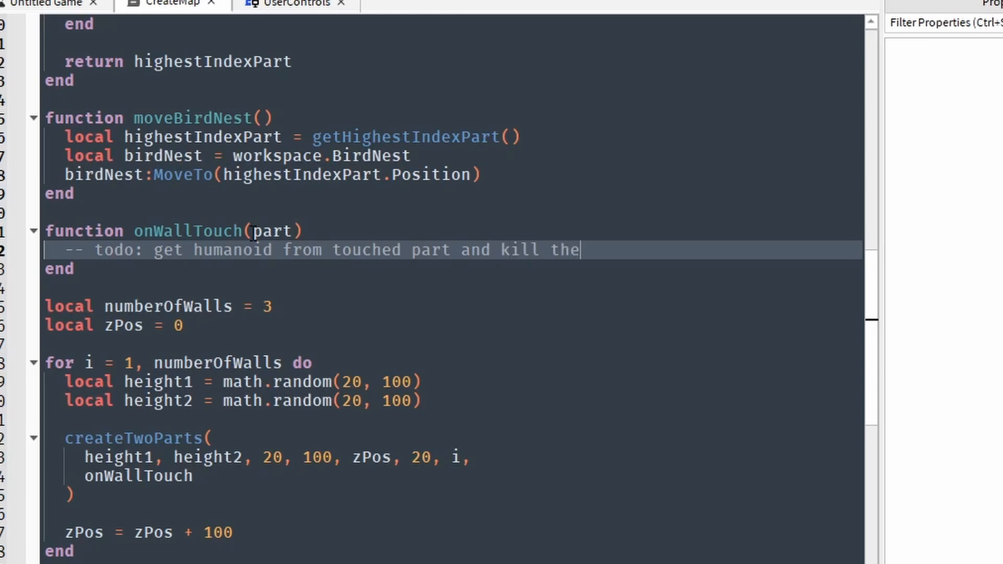
type("local humanoid = part.Parent:FindFirstChildOfClass(\"Humanoid\")")
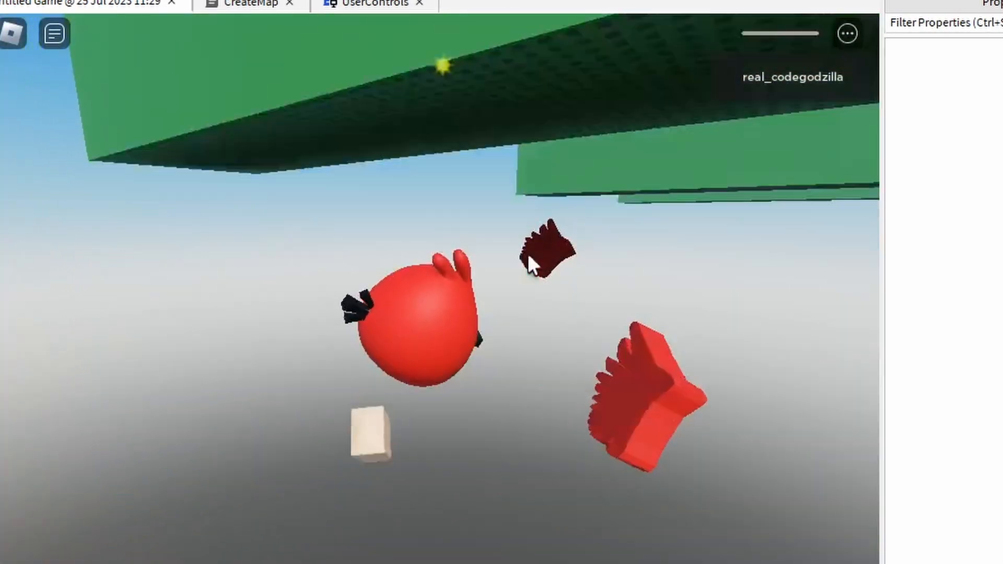
- Stop the playtest and start a createWorms function with a todo comment
left_click(248, 16)
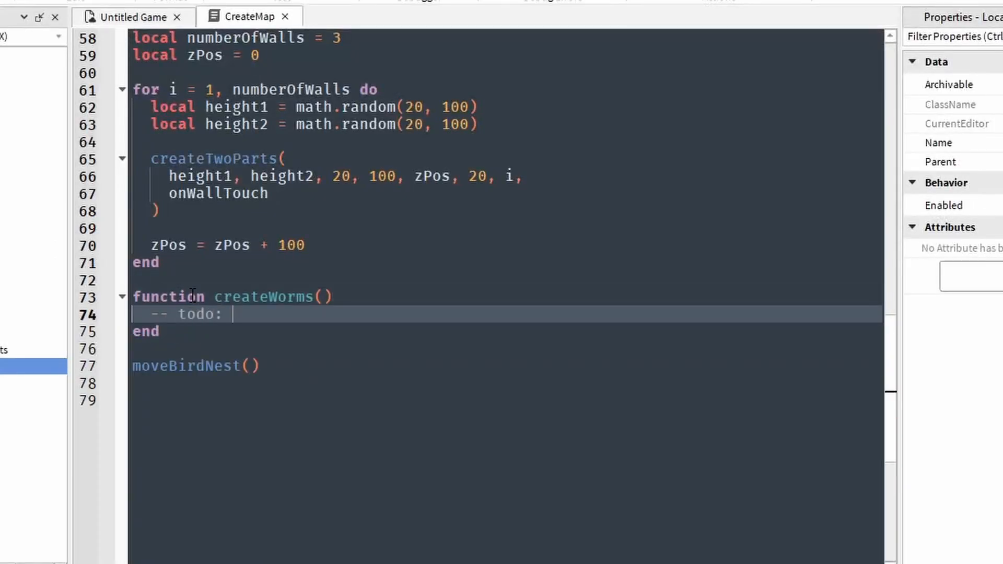
type("ge")
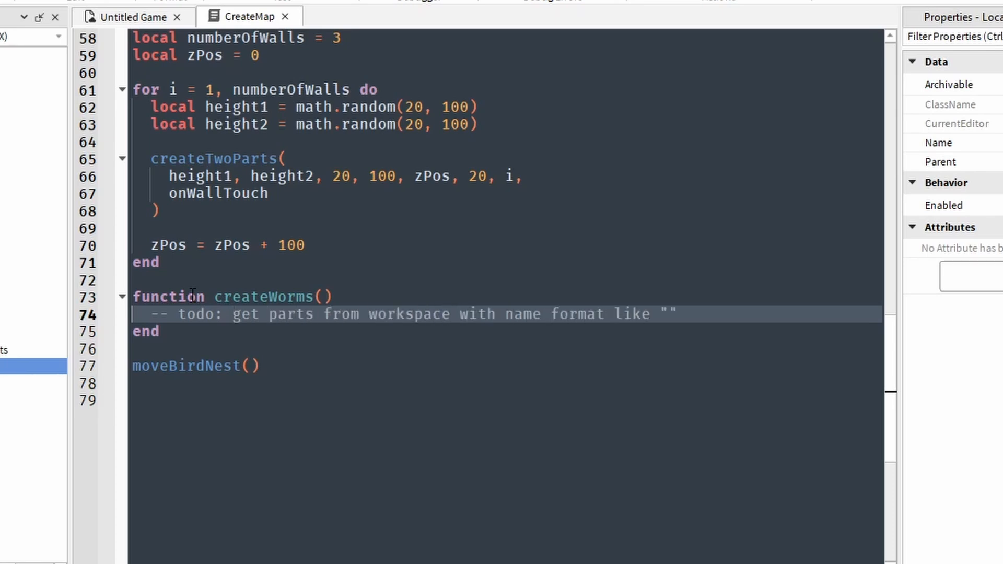
- Gather wall-bottom-${index} parts, place a cloned worm on top of each, and check the scene
type("wall-bottom-${index}\"")
type("print('parts',p ")
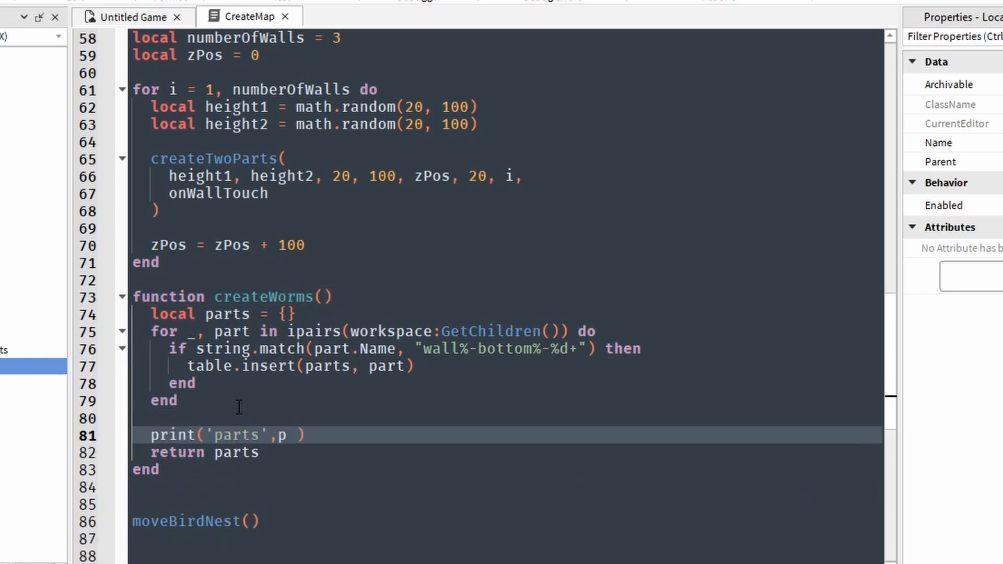
type("-- todo: cl")
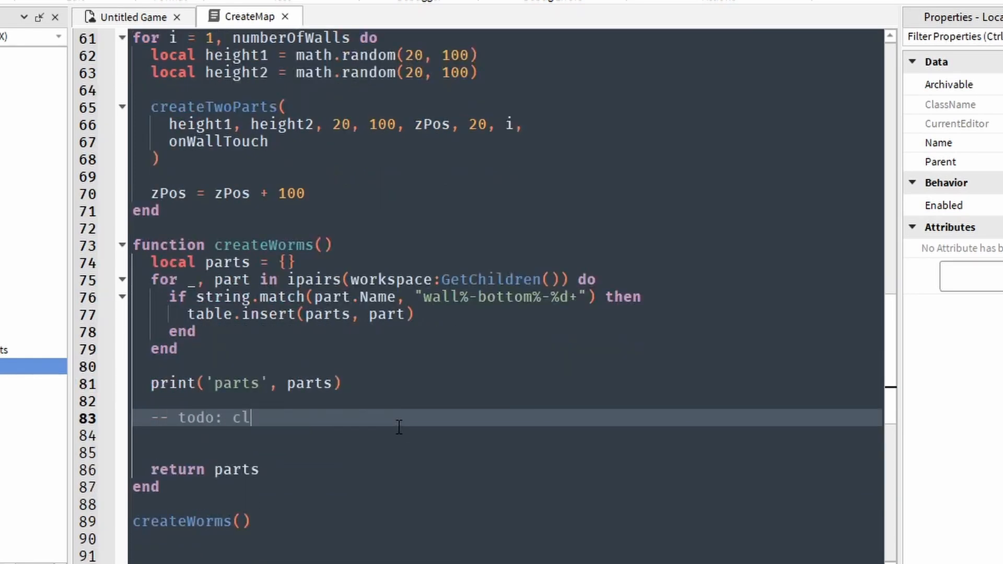
type("one \"worm\" and set it's position to be top of the part")
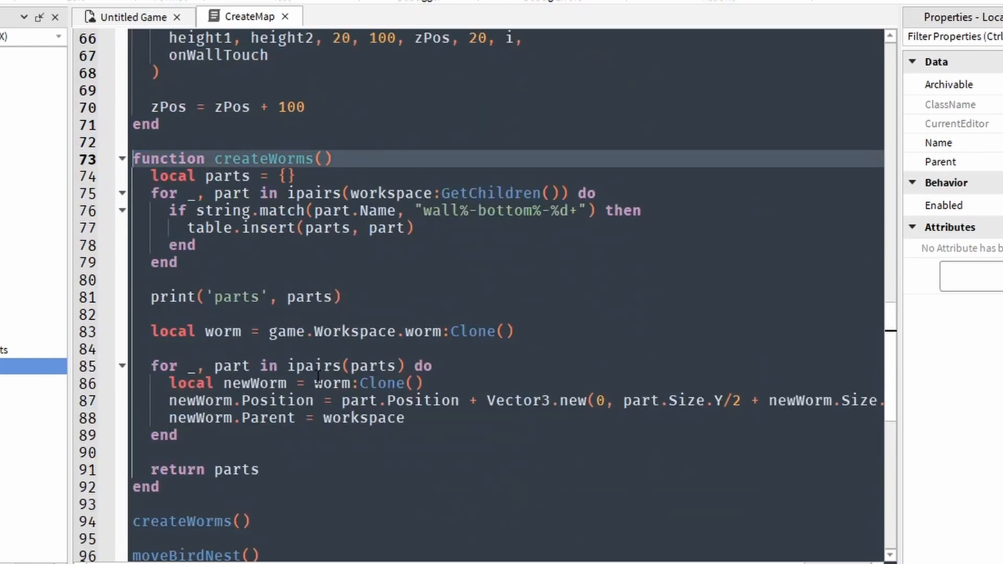
left_click(128, 17)
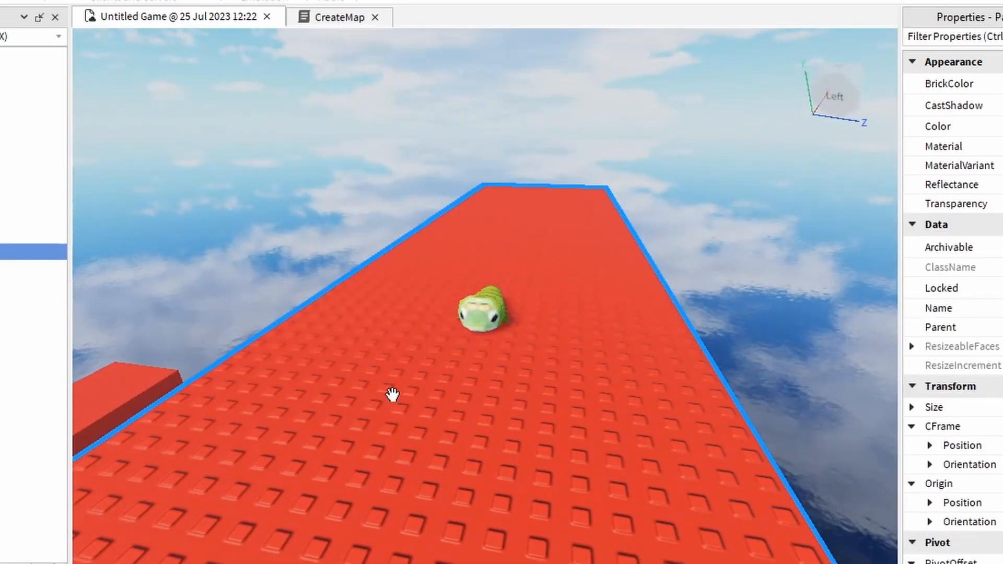
- Playtest, then add a tweenWorm function that moves each worm up and down
left_click(338, 17)
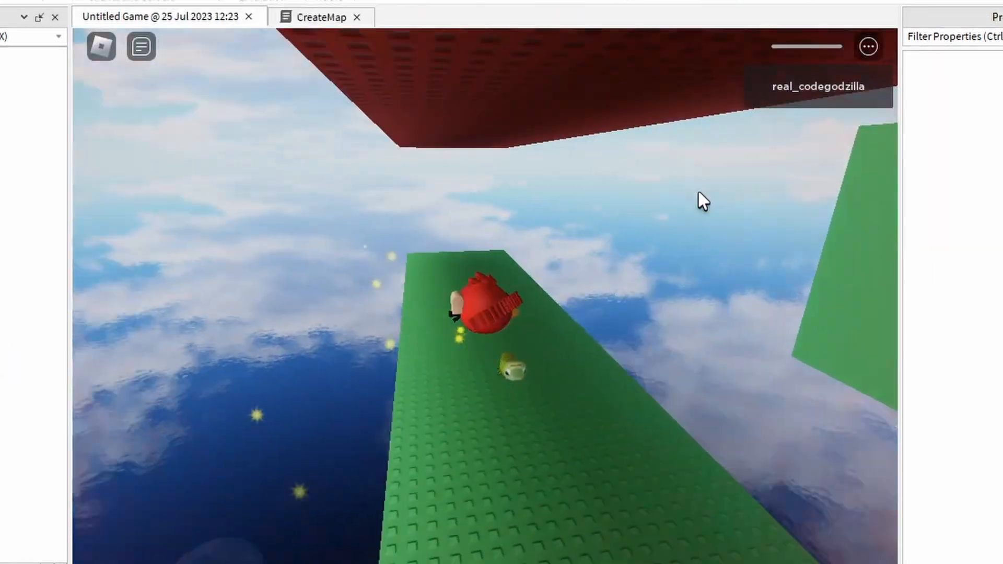
left_click(322, 17)
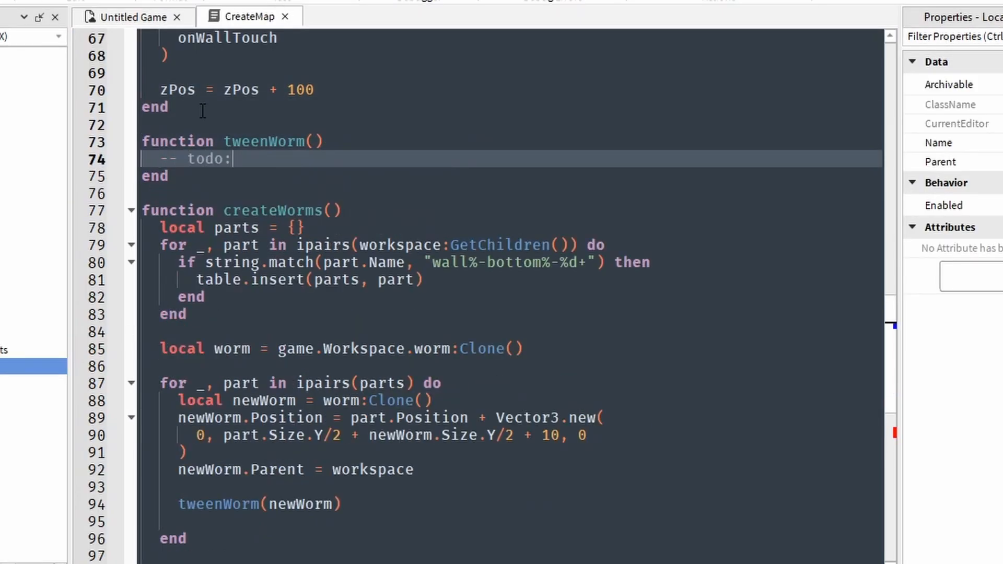
type("move part up and dow")
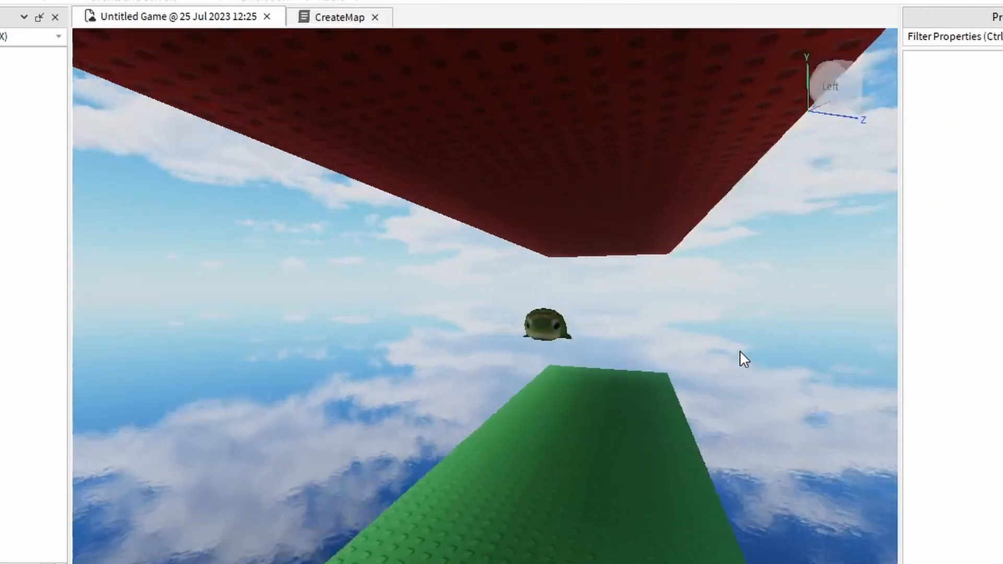
left_click(338, 16)
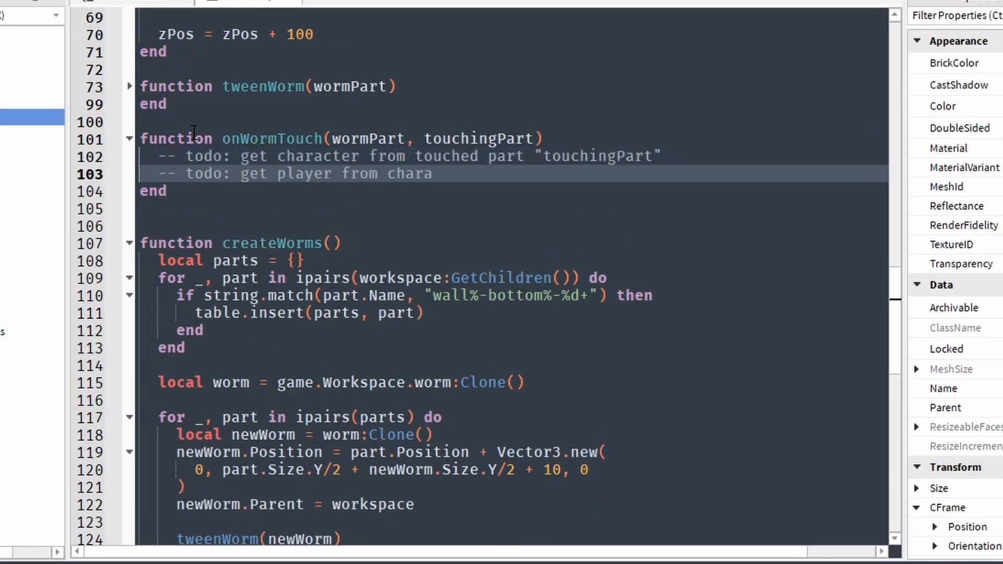
- In onWormTouch, get the character from touchingPart.Parent, add a todo, and fetch SoundService
type("local character = touchingPart.Parent")
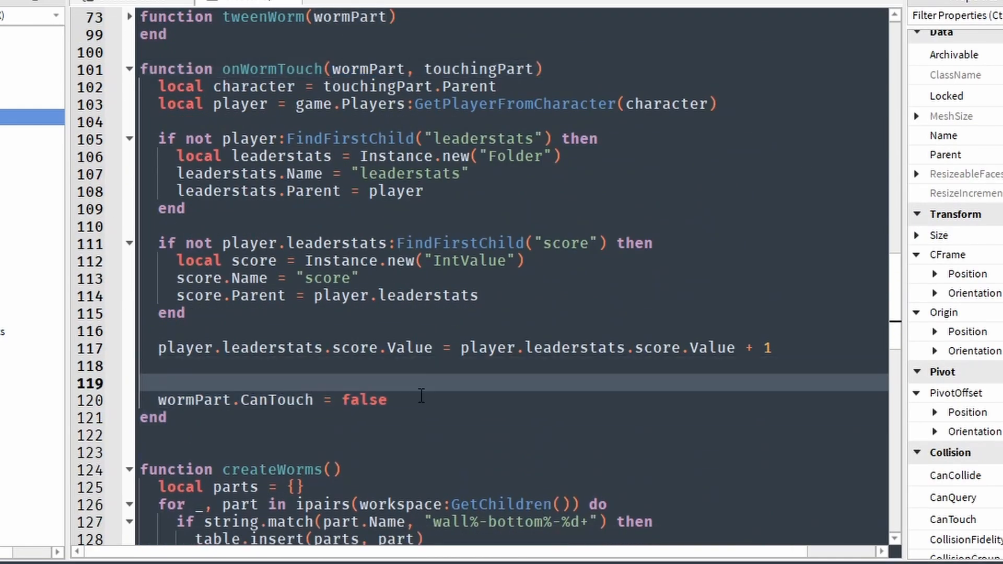
type("-- todo:")
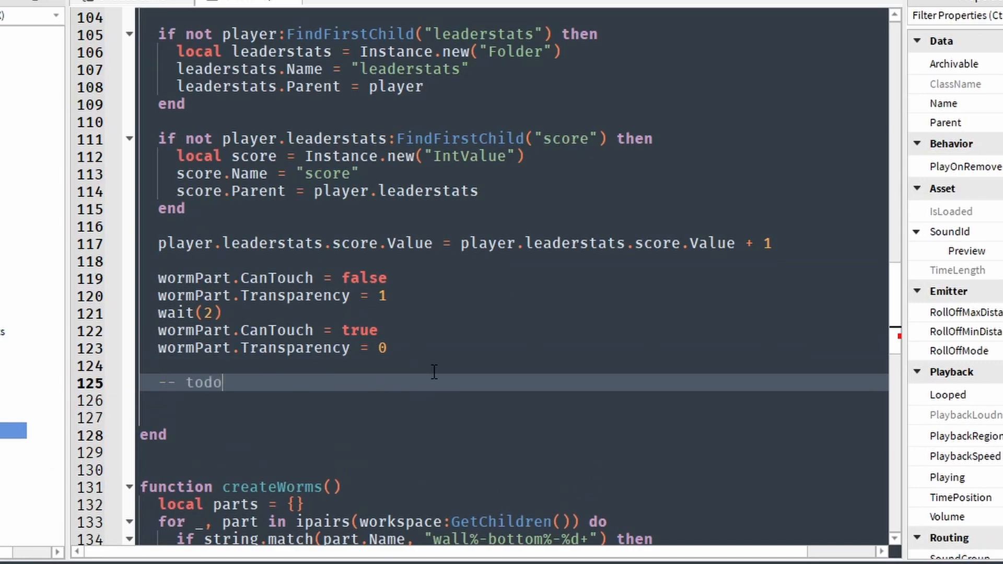
type("local soundService = game:GetService(\"SoundService\")")
type("local SCORE")
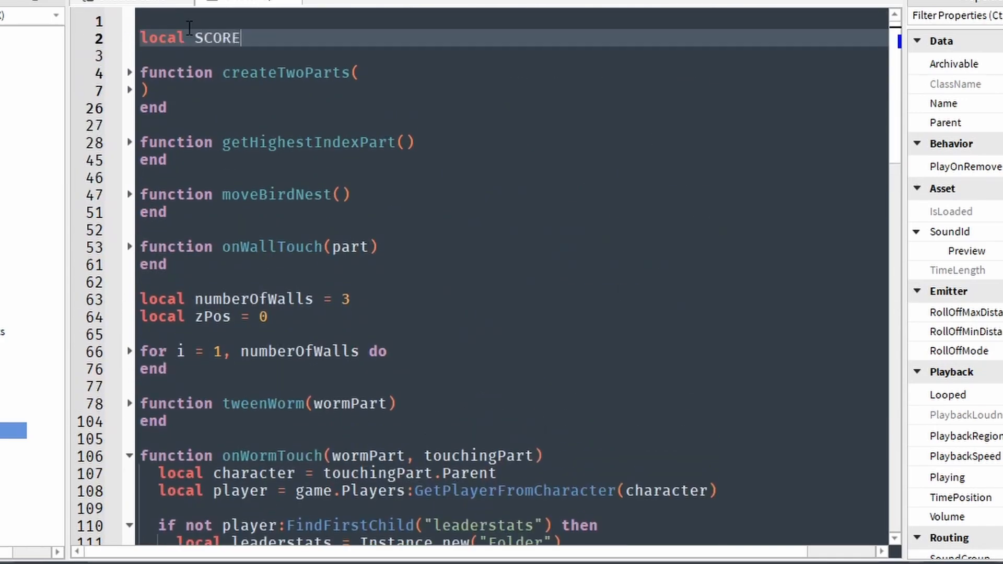
- Scroll through the new script's todo comments for the centred ScreenGui, label and button
scroll("down", 3)
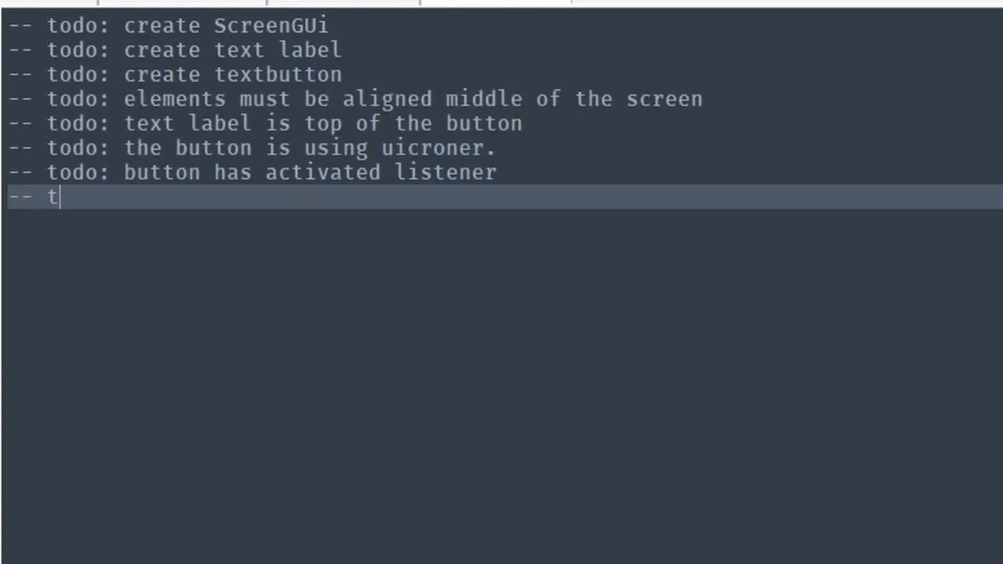
- Add a green-button todo, enable the ScreenGui, and make the TextLabel background transparent
type("odo: the button is green and white text")
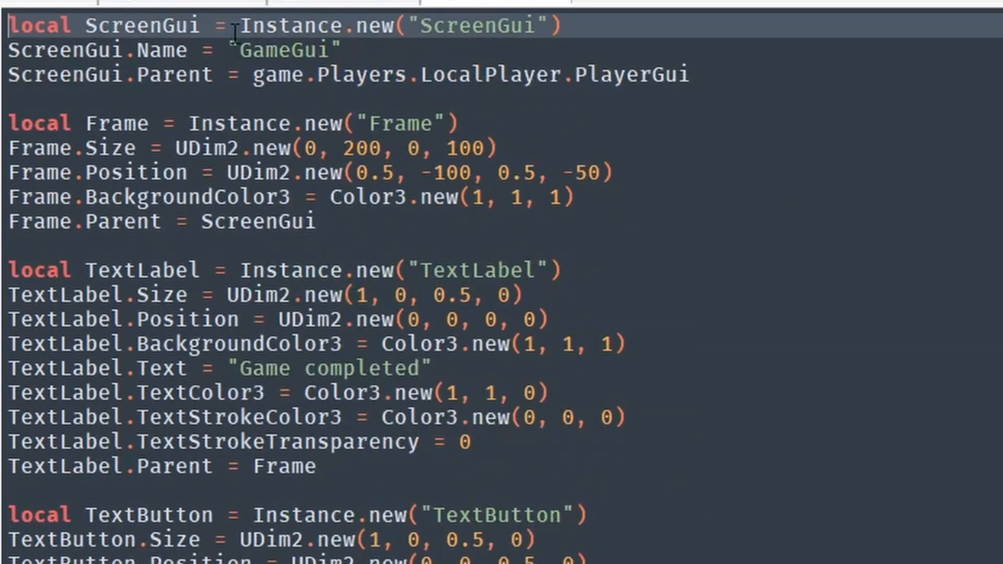
type("ScreenGui.Enabled = true")
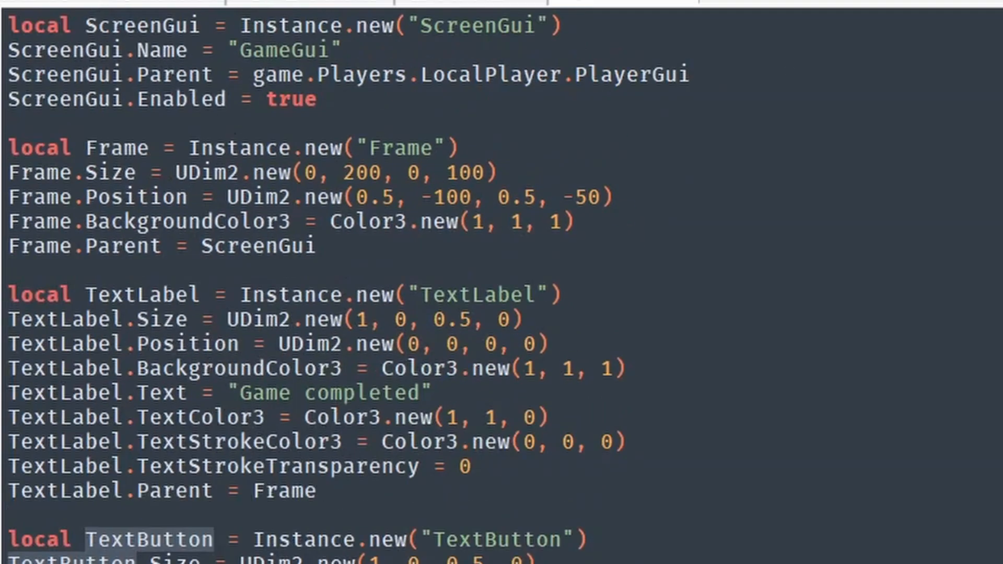
type("-- todo")
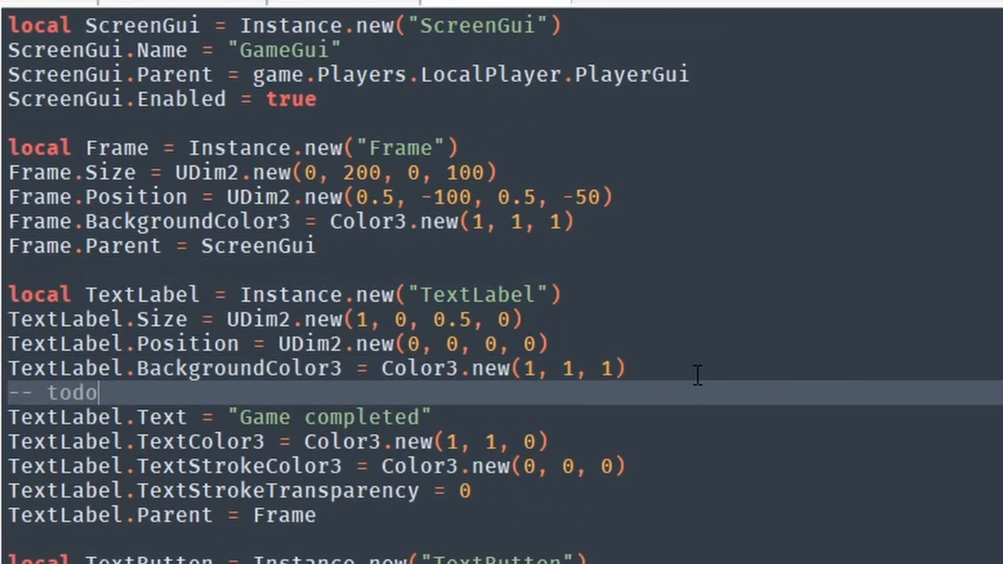
type("TextLabel.BackgroundTransparency = 1 -- invisible")
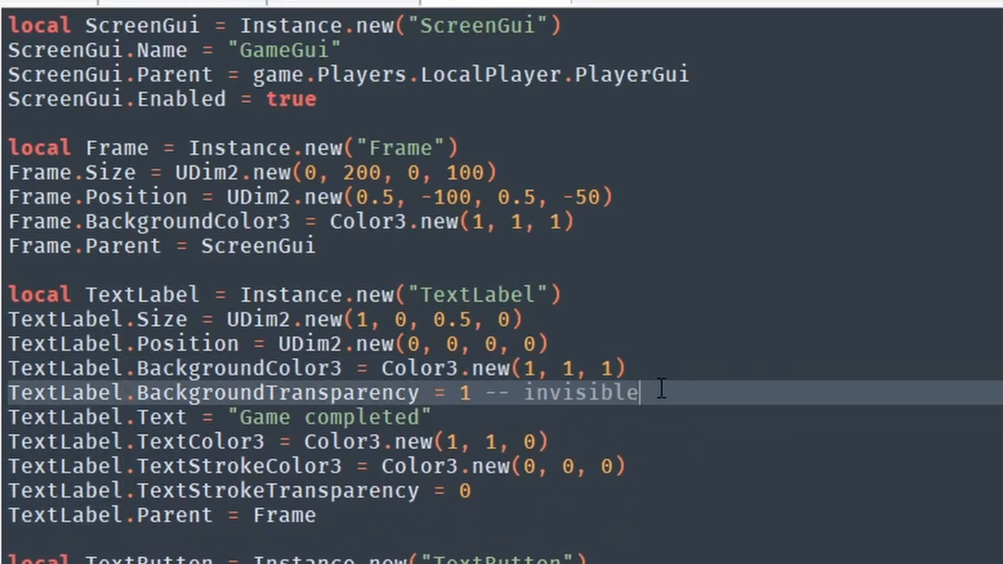
scroll("down", 3)
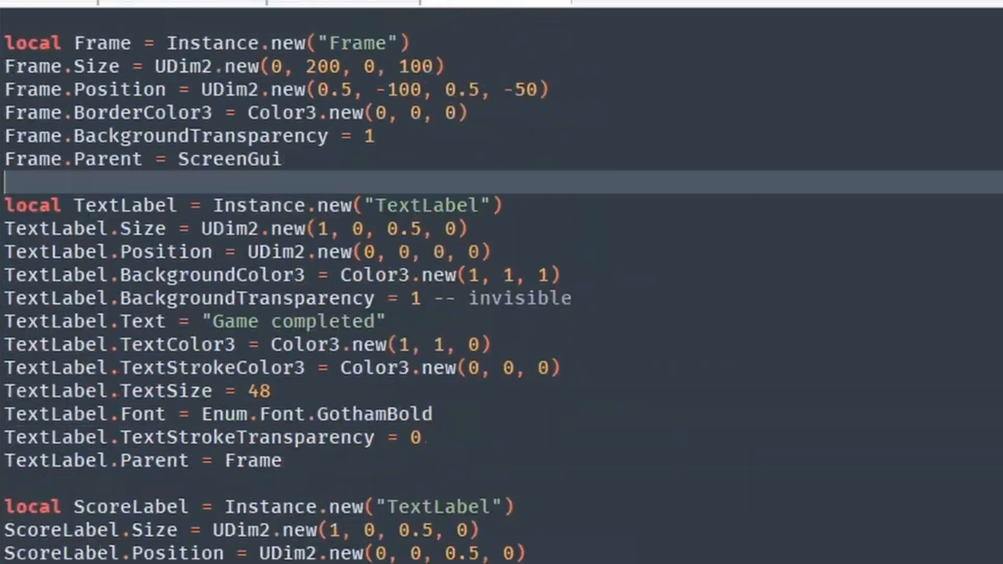
scroll("down", 3)
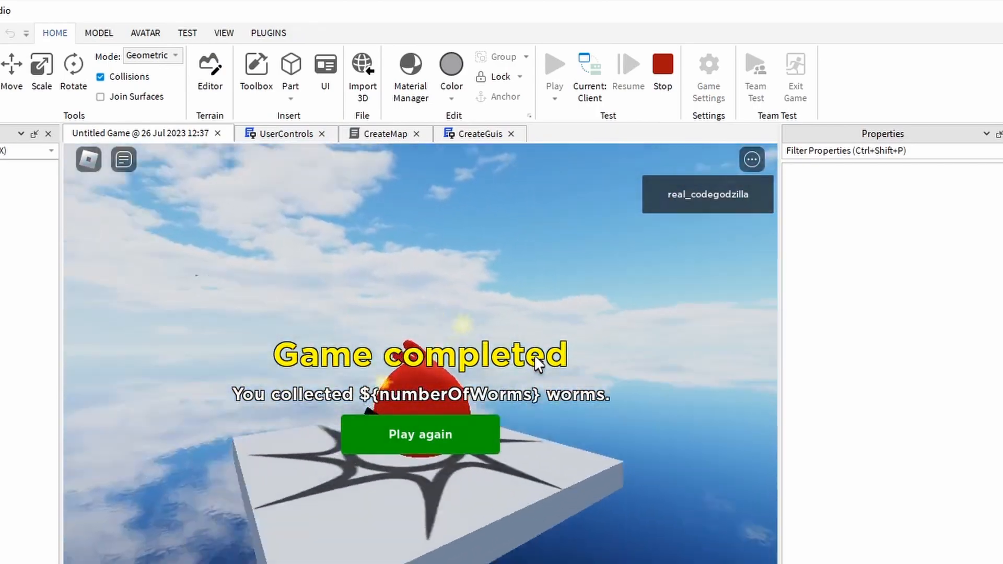
- Stop the test and add a todo to listen for GameEndedEvent from ReplicatedStorage
left_click(478, 134)
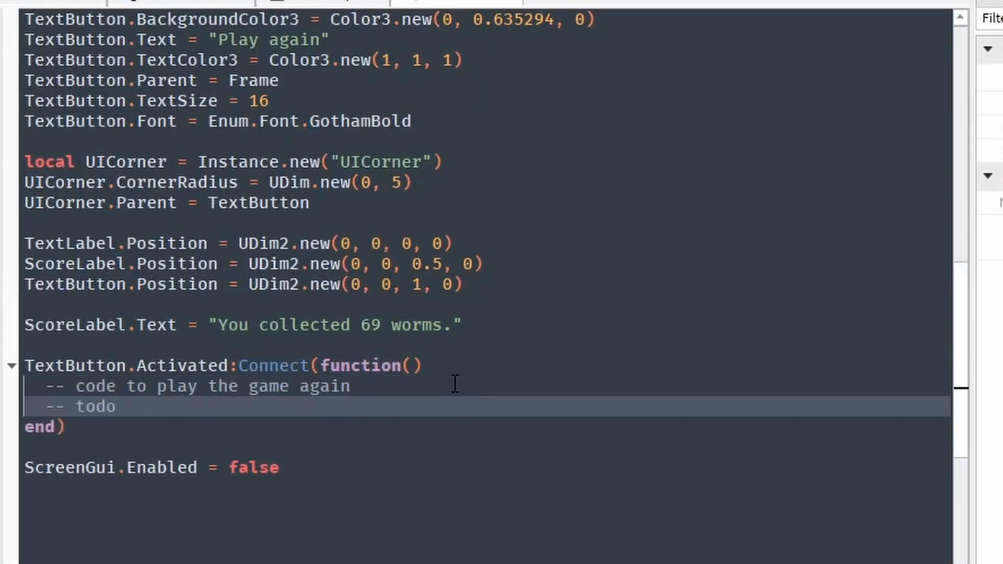
type("-- todo: listen to GameEndedEvent it's remote event, located in ReplicatedStorage")
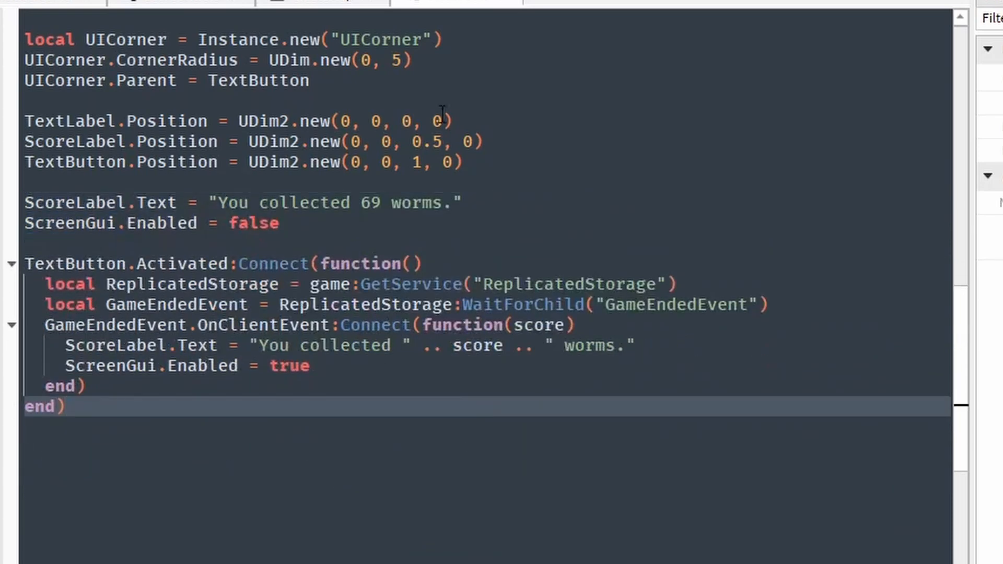
- Add a todo to get the bird nest from workspace and attach a touched event
scroll("up", 3)
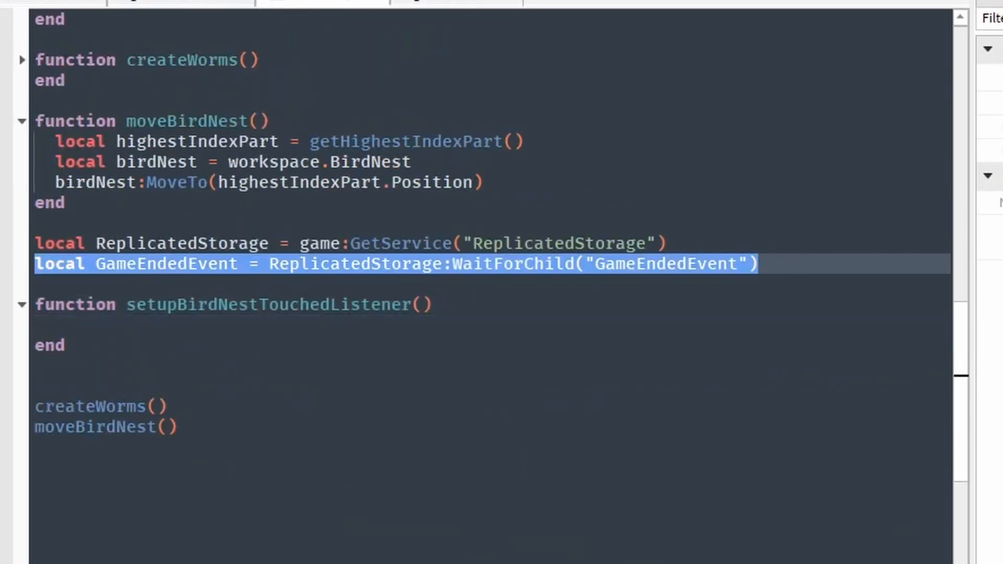
type("-- todo: get birdnest from workspace, and add touche")
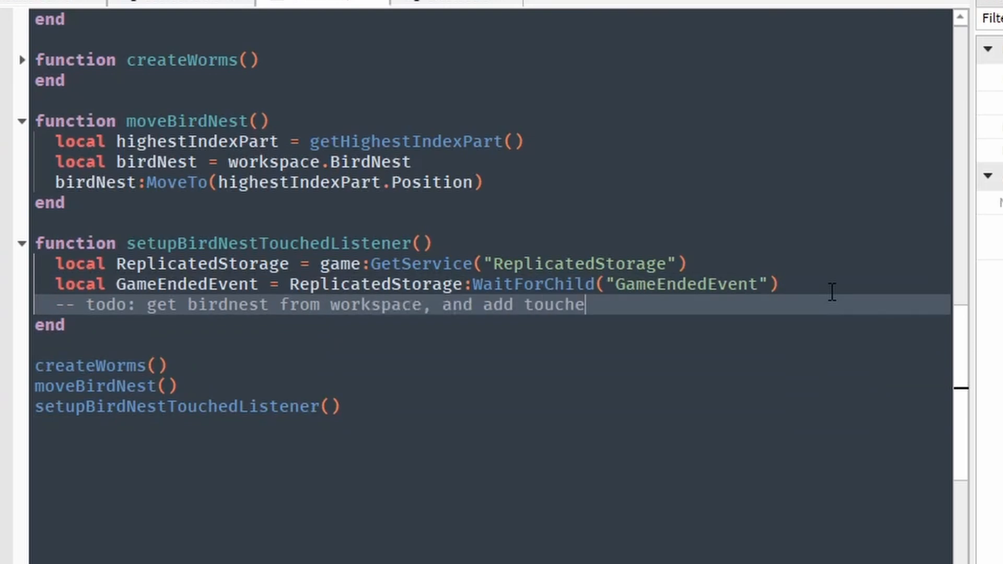
type("event.")
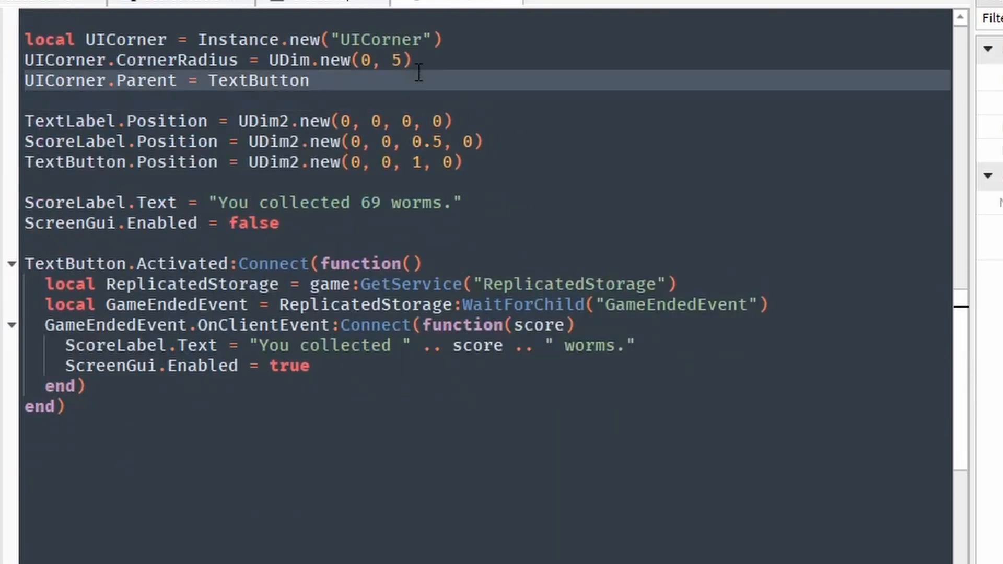
scroll("down", 3)
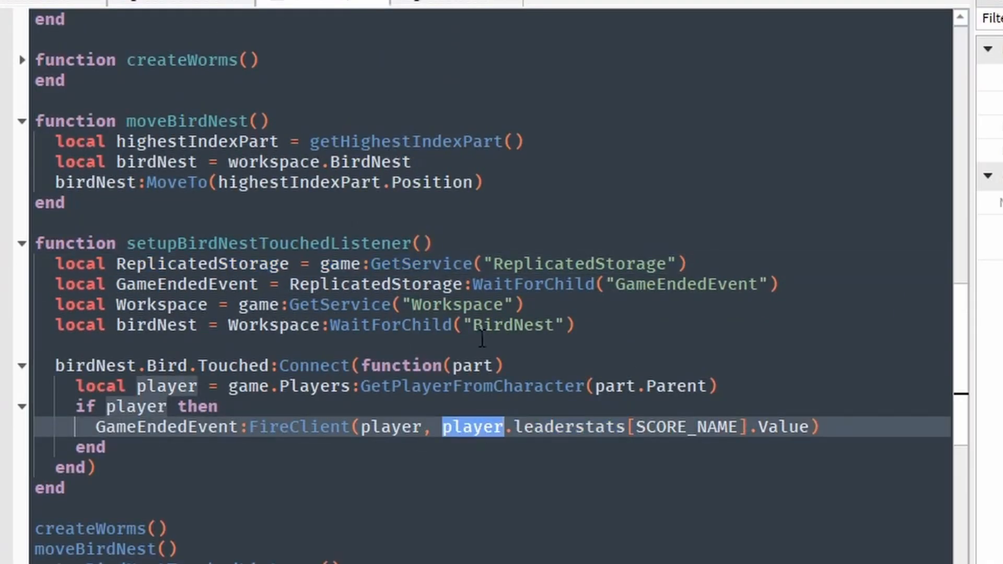
scroll("up", 3)
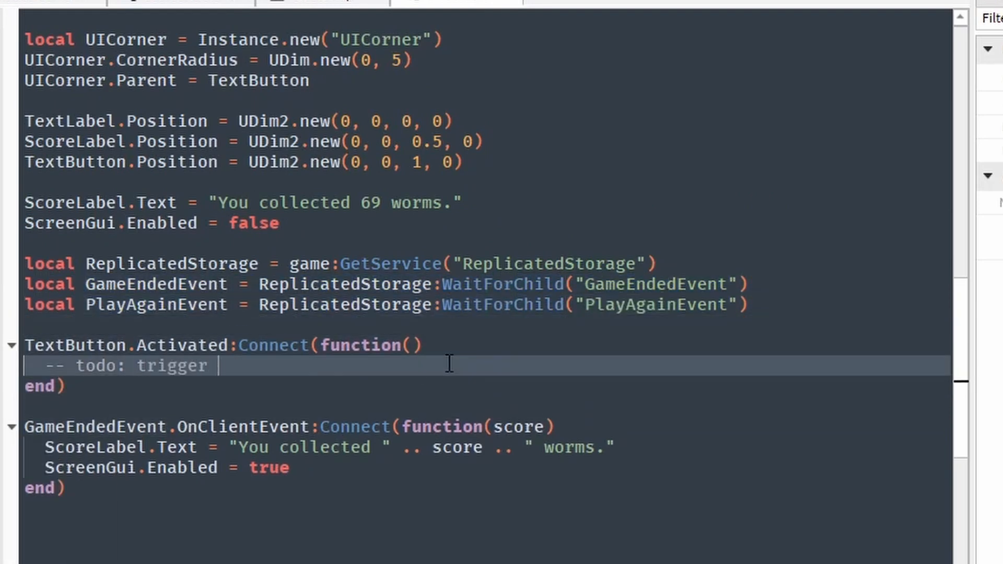
- Make the button call PlayAgainEvent:Fire() and add a 'set humanoid' todo in onWallTouch
type("PlayAgainEvent:Fire()")
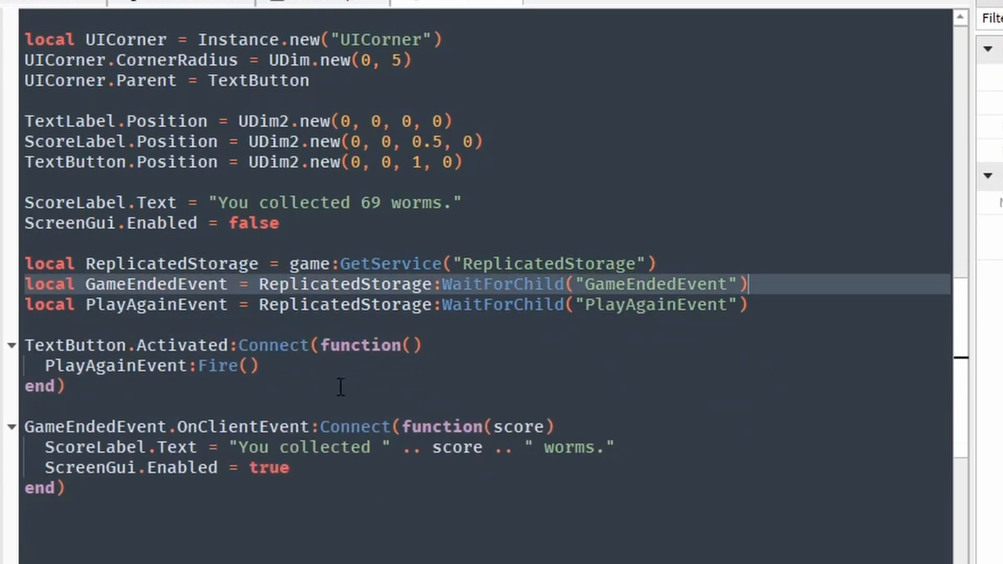
scroll("up", 3)
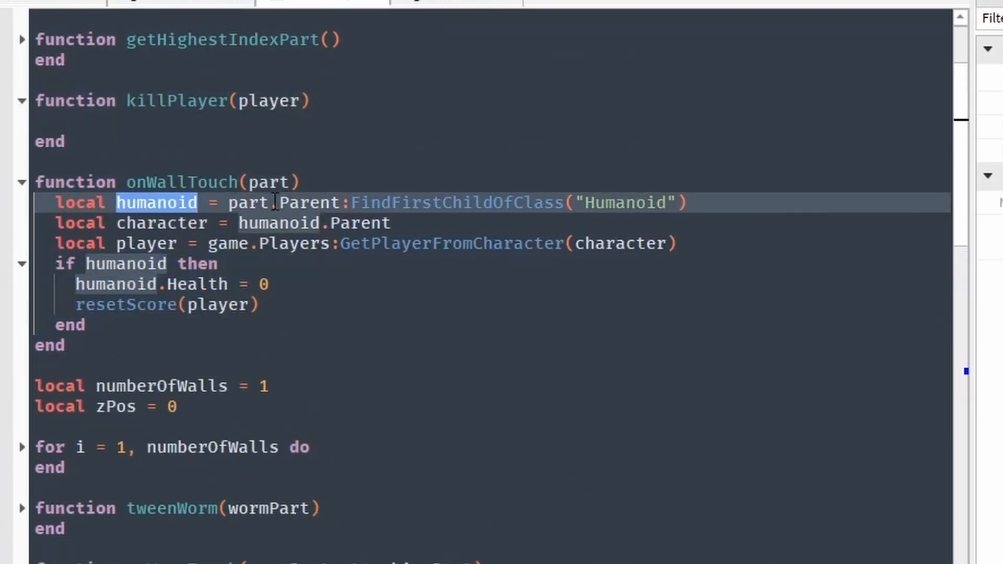
type("--todo:  set humanoid")
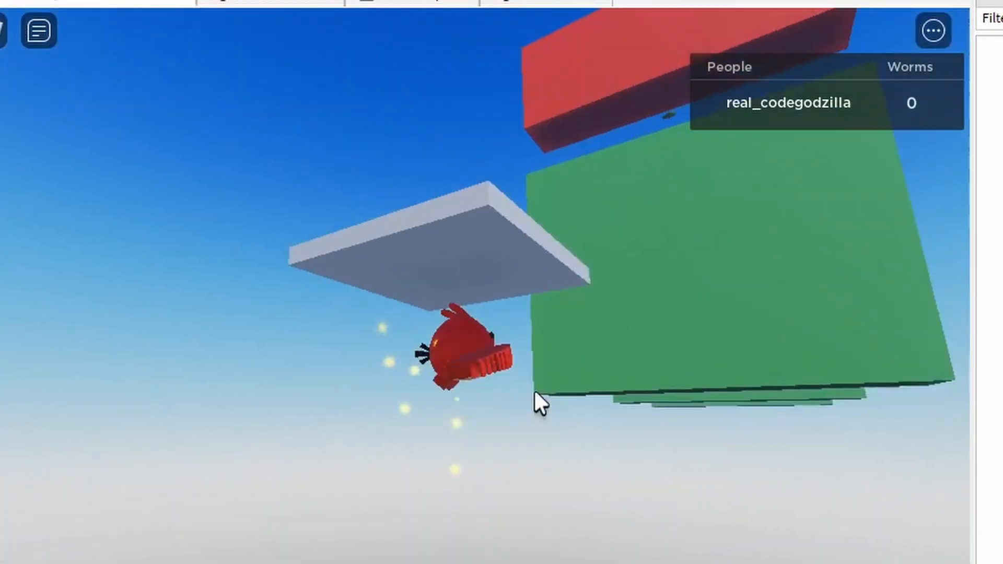
- Stop the playtest and open the File menu with its recent games list
left_click(36, 26)
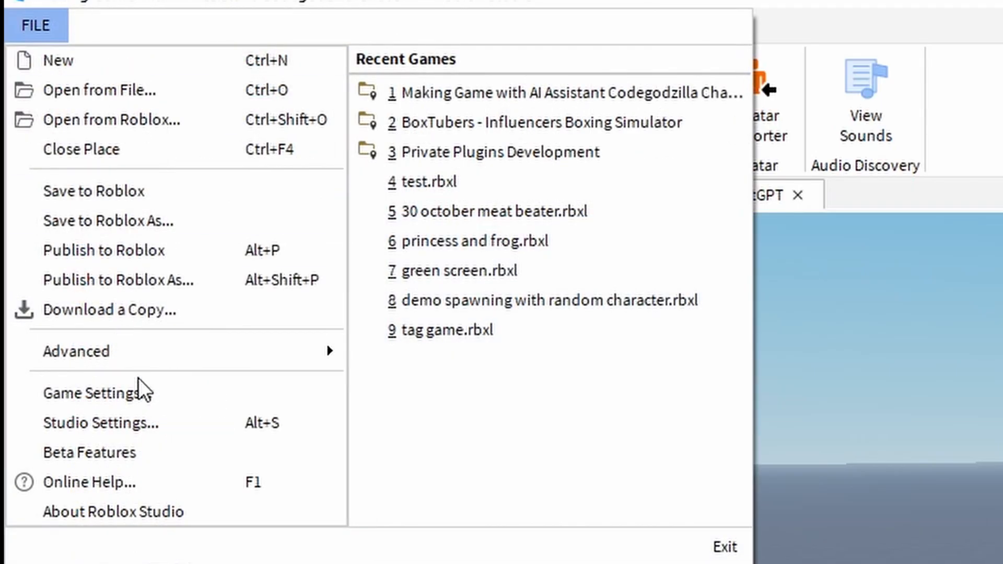
- Open the recent AI Assistant place and install Codegodzilla's AI Assistant plugin
left_click(91, 393)
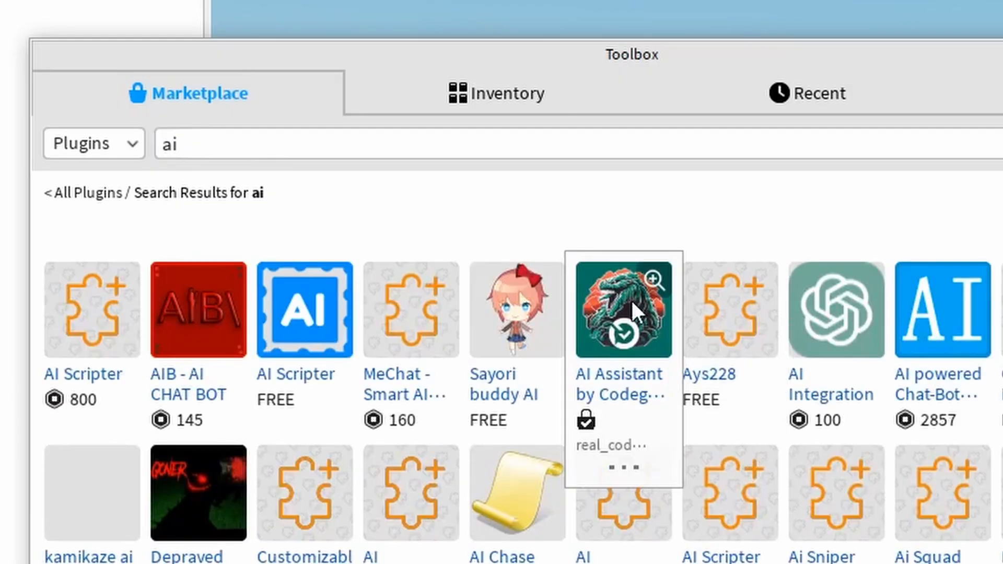
left_click(621, 310)
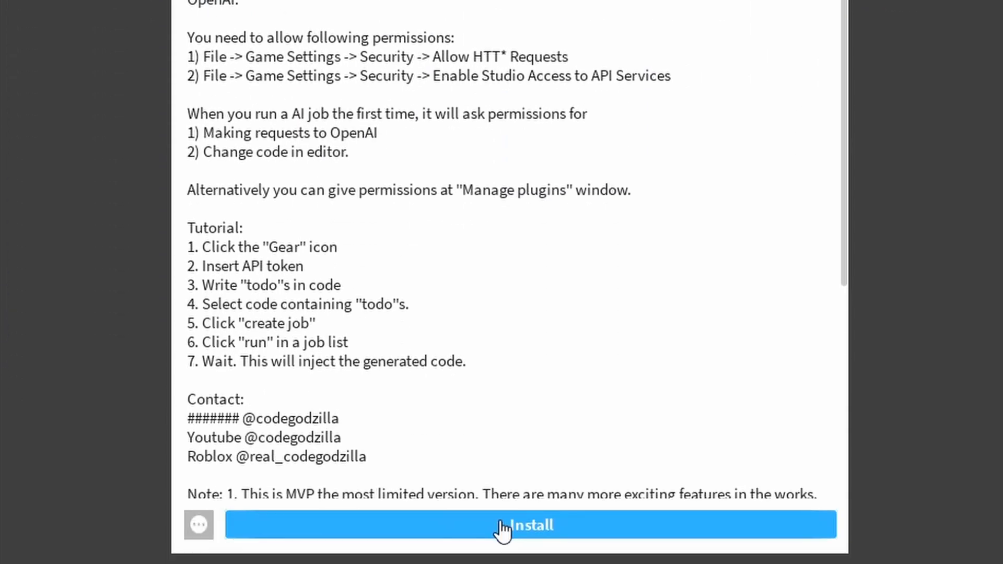
left_click(521, 524)
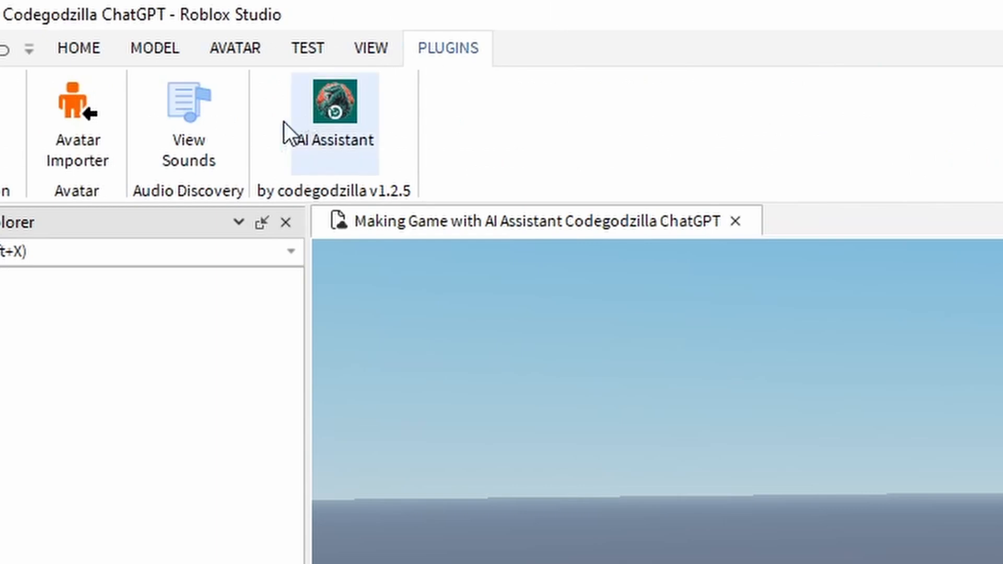
- Enter the API key in the AI Assistant plugin, then begin a 'create function' todo comment
left_click(336, 105)
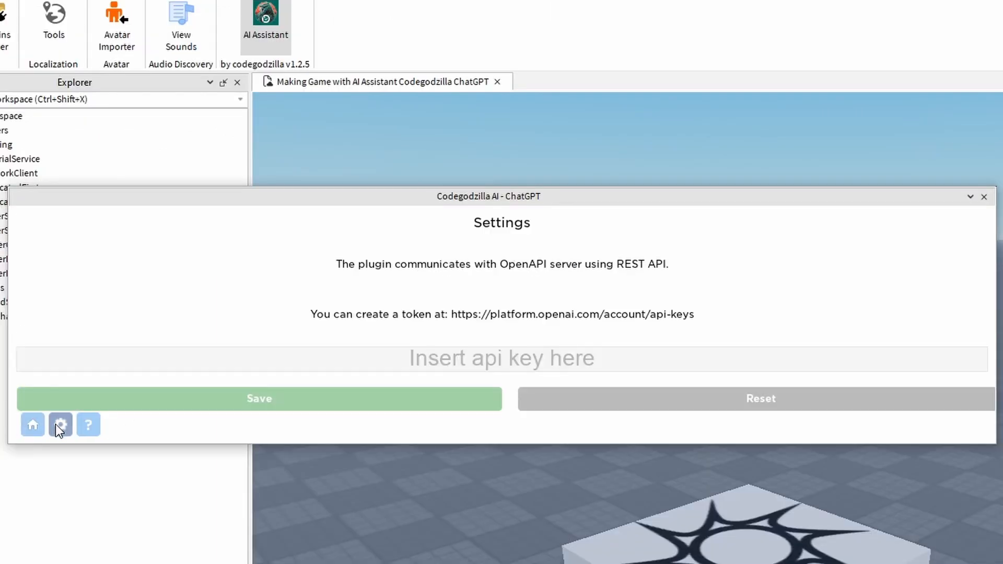
left_click(572, 314)
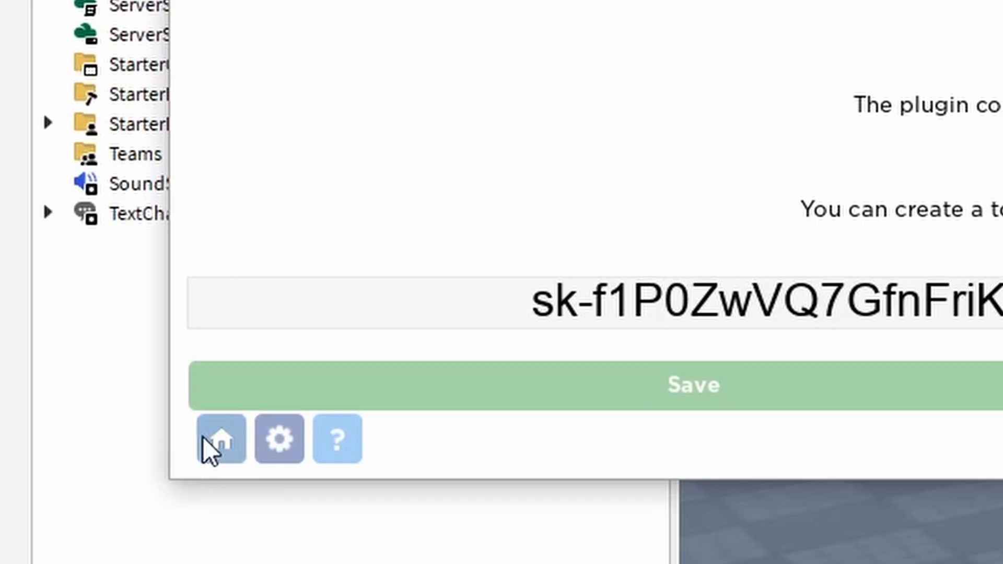
left_click(219, 438)
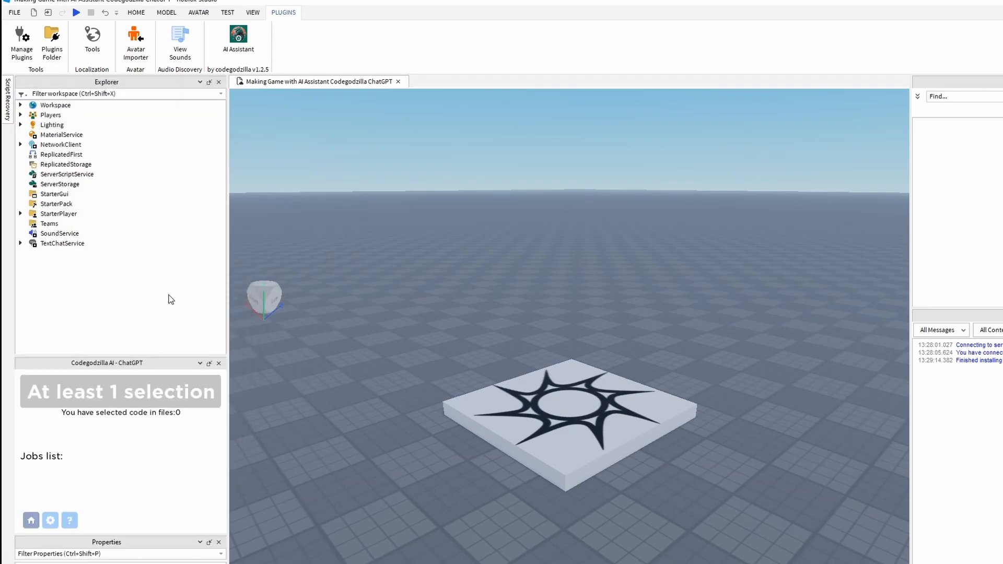
type("--todo: create functi")
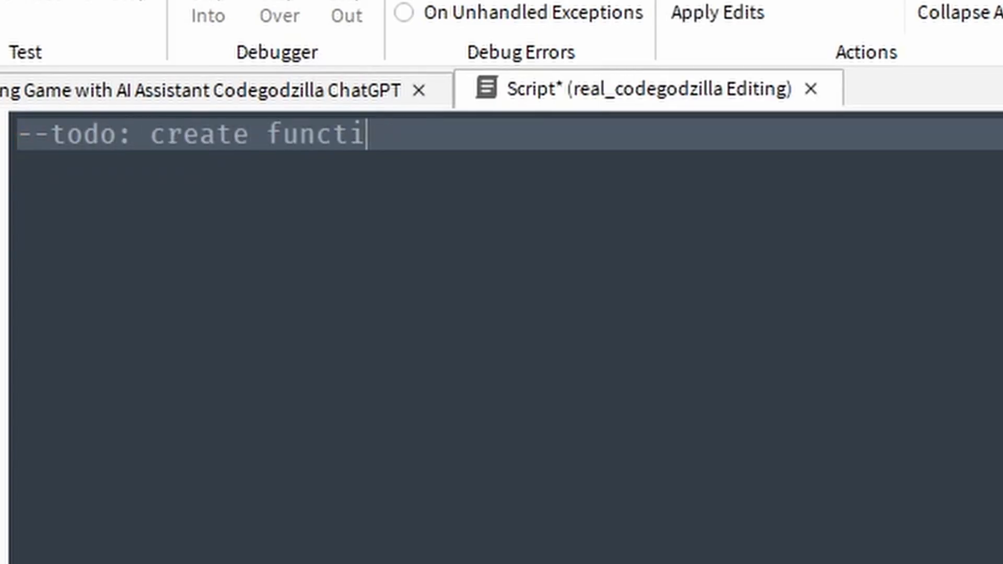